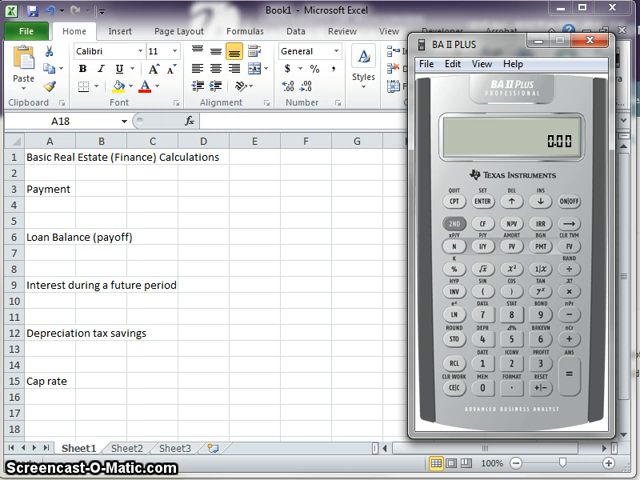
pyautogui.moveTo(211, 192)
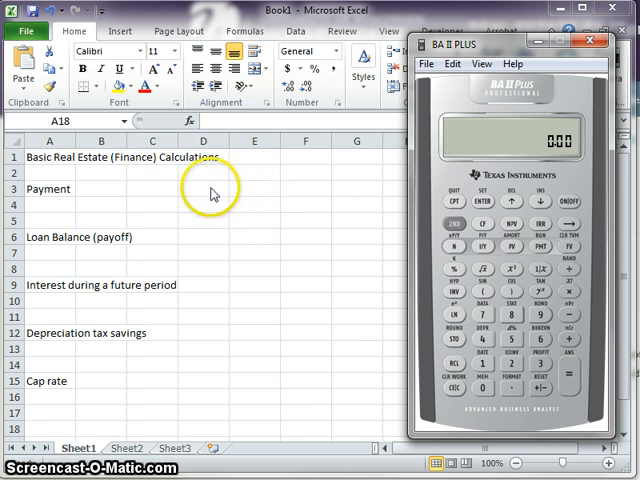
pyautogui.moveTo(258, 197)
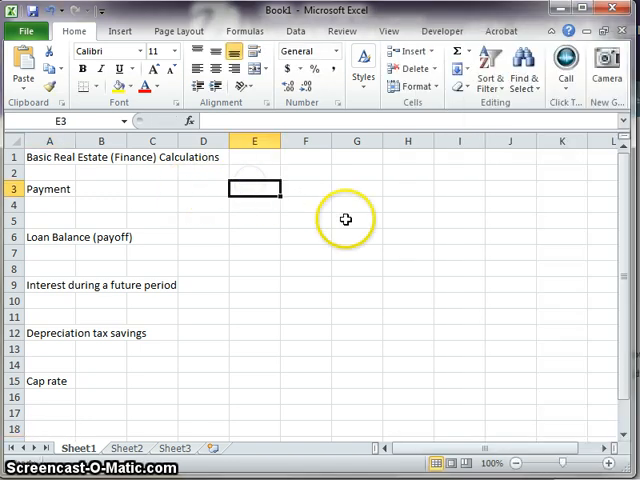
pyautogui.moveTo(348, 221)
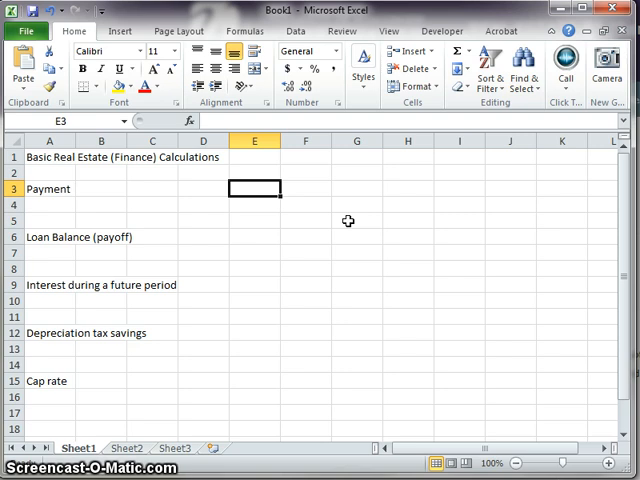
# Step: Enter the input values 30, 5%, 75% and 1000000 in E3:E6
pyautogui.write('30')
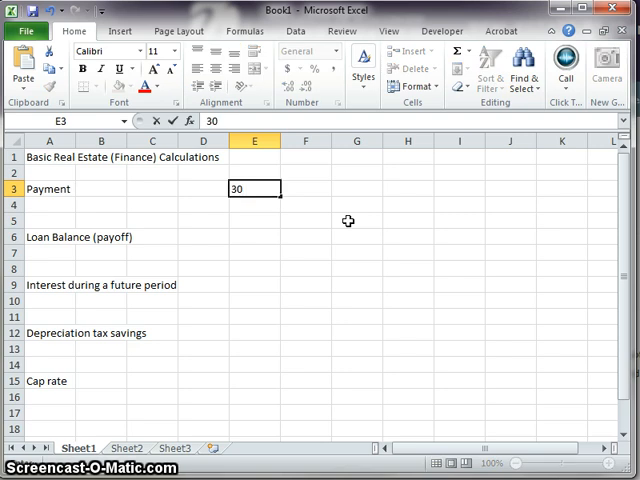
pyautogui.write('5%')
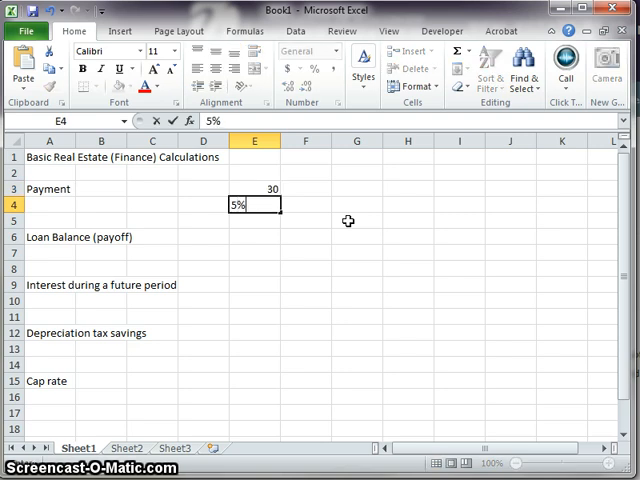
pyautogui.press('Return')
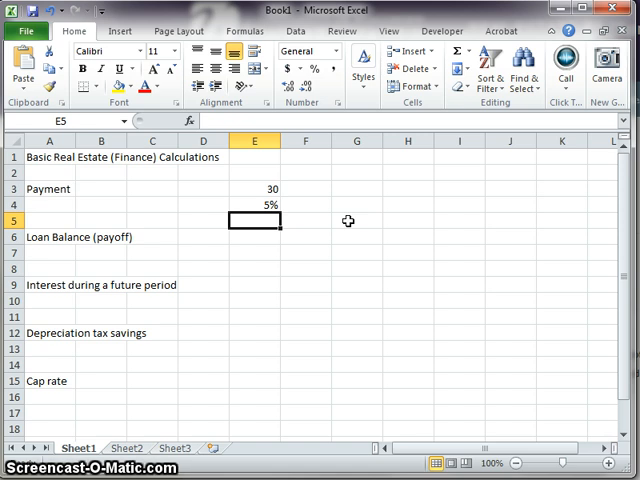
pyautogui.write('75%')
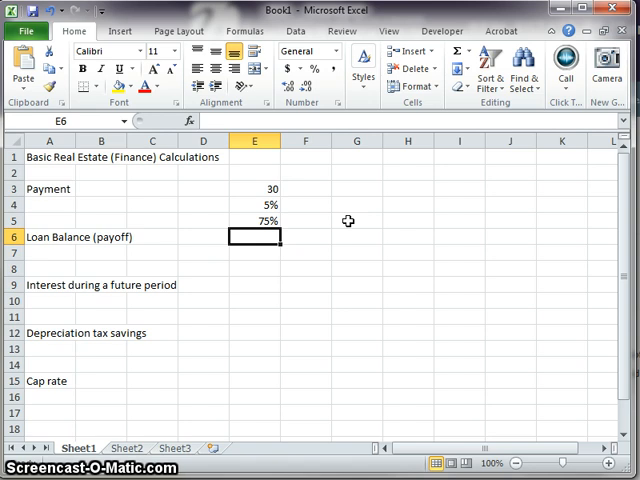
pyautogui.write('1000000')
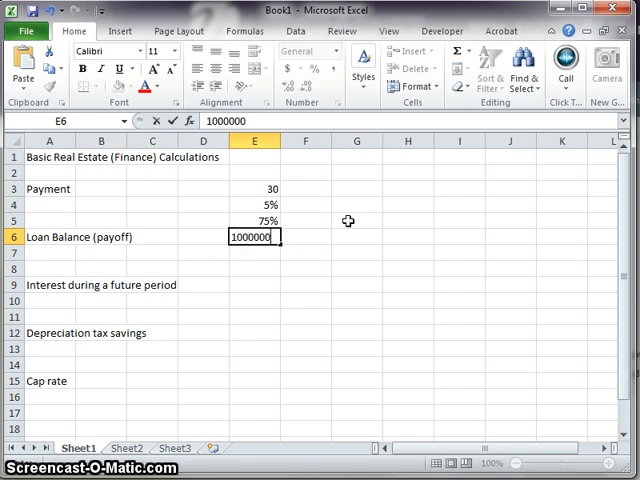
# Step: Add the Purchase label and compute Loan 750000 as =E6*E5 in E7
pyautogui.click(253, 204)
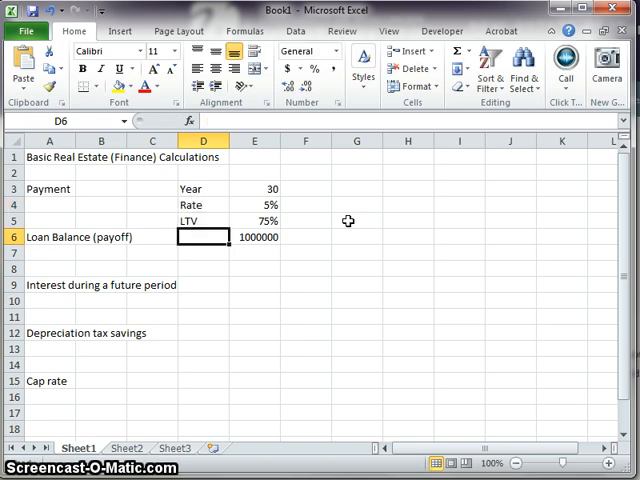
pyautogui.write('Purchase')
pyautogui.click(203, 253)
pyautogui.write('Loan')
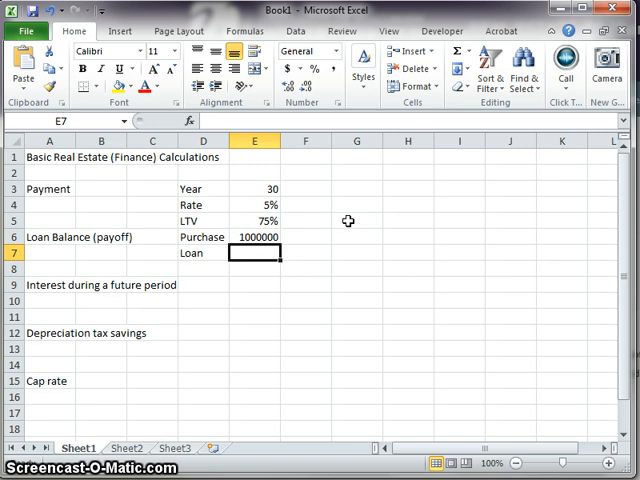
pyautogui.click(203, 221)
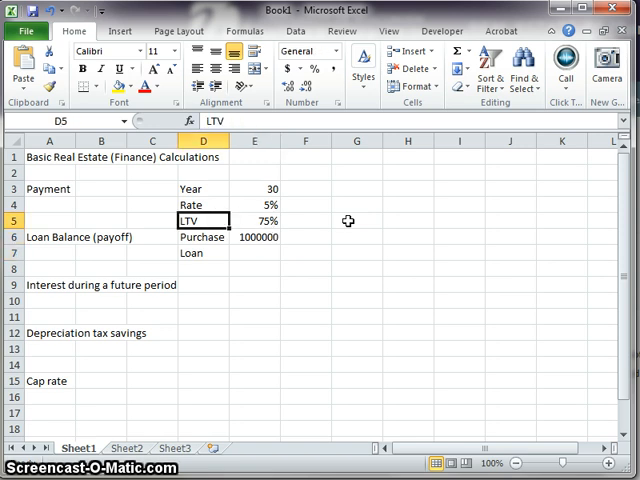
pyautogui.click(254, 252)
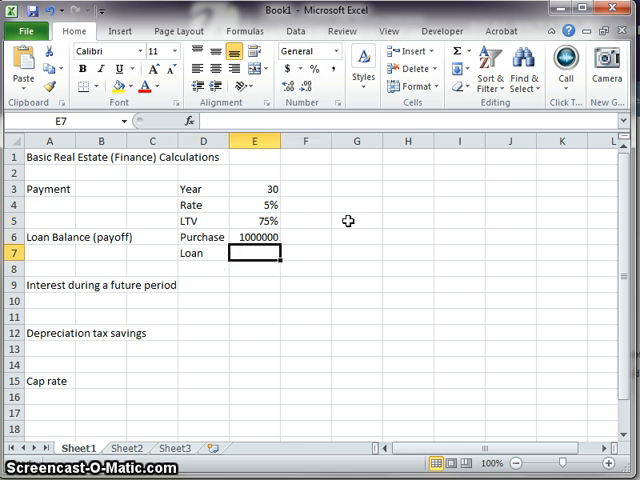
pyautogui.write('=E6')
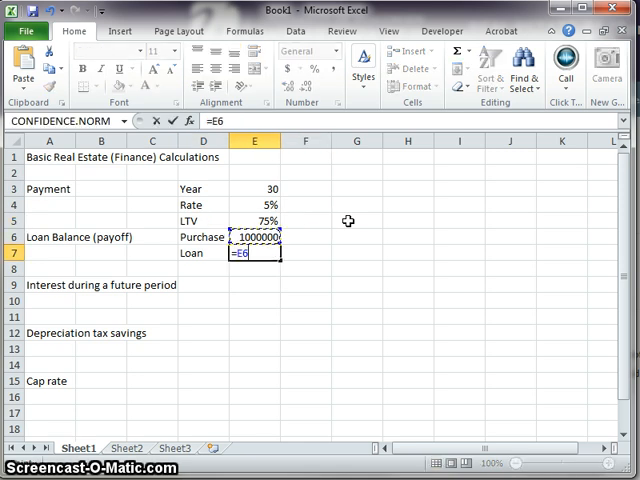
pyautogui.press('Return')
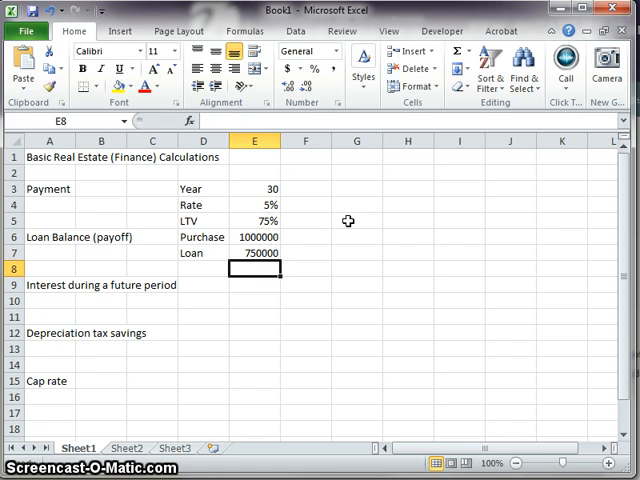
pyautogui.click(253, 252)
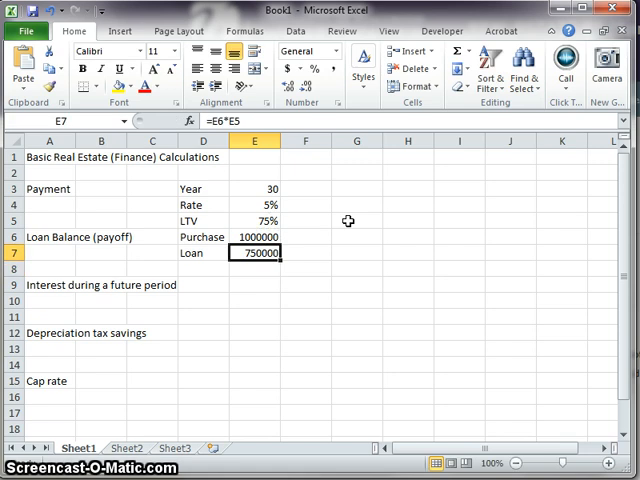
pyautogui.click(203, 268)
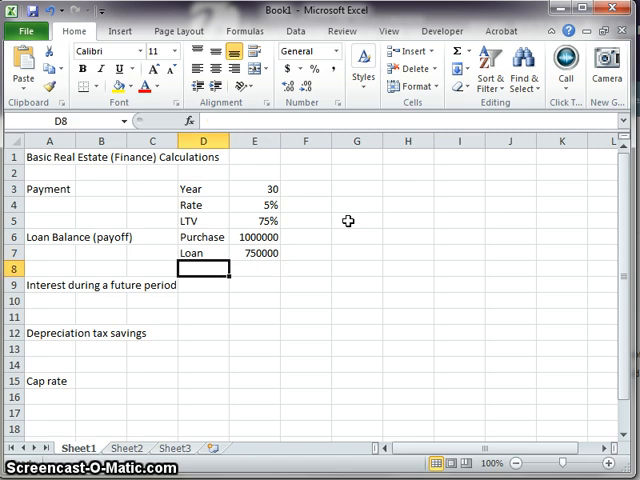
# Step: Add a Payment label and =PMT(E4/12,E3*12,E7) in E8, giving ($4,026.16)
pyautogui.write('Payment')
pyautogui.click(255, 269)
pyautogui.write('=')
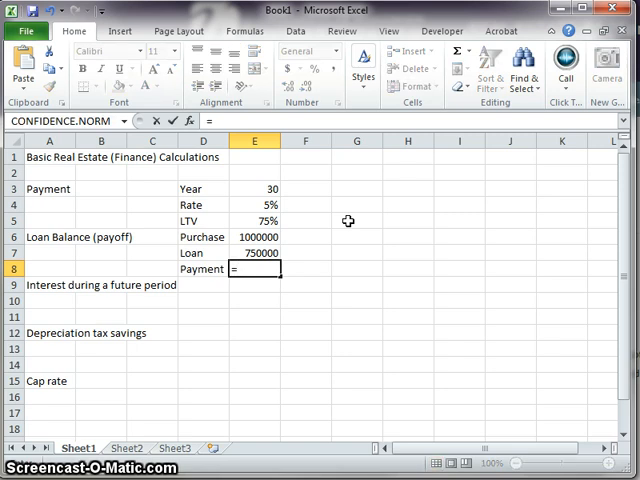
pyautogui.write('pmt(')
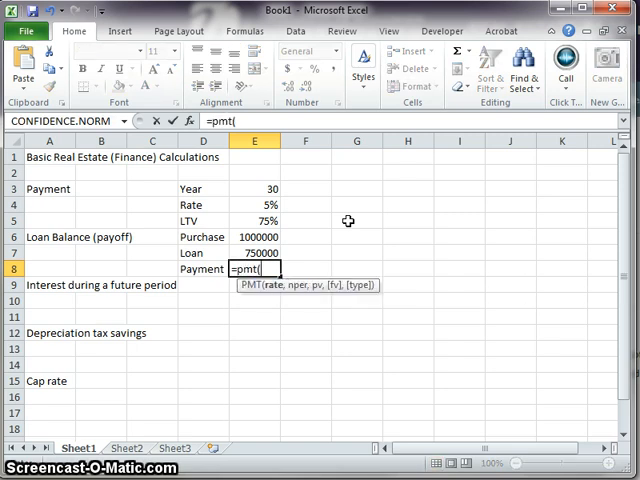
pyautogui.click(253, 221)
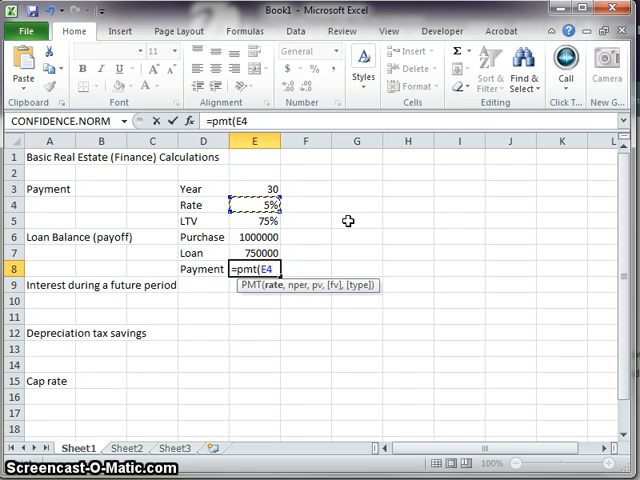
pyautogui.write('/12')
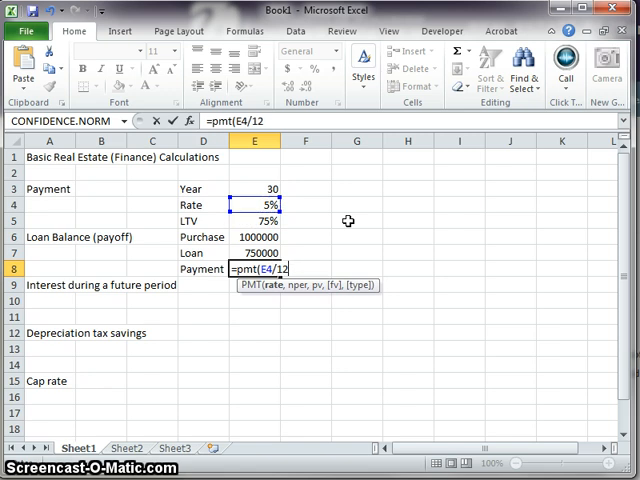
pyautogui.write(',')
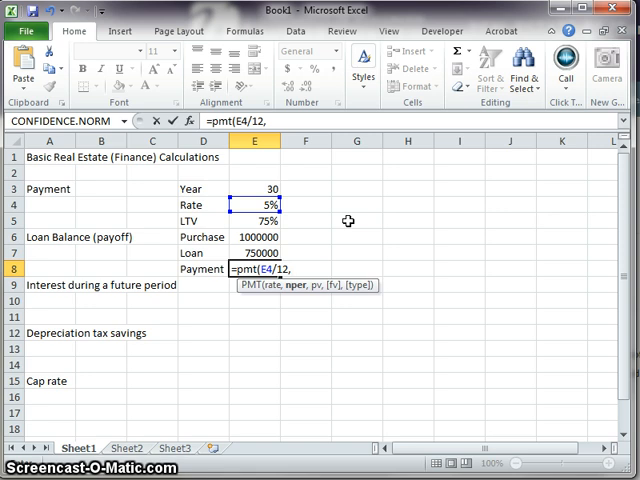
pyautogui.click(253, 189)
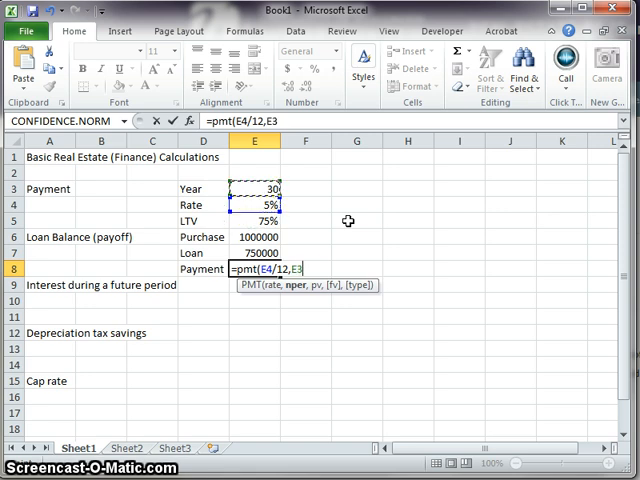
pyautogui.write('*')
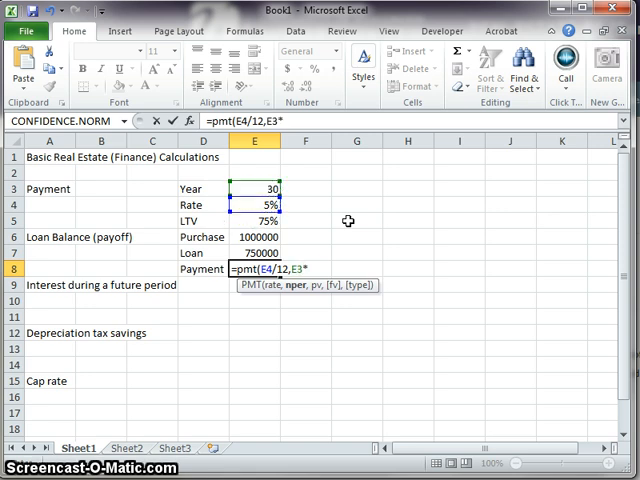
pyautogui.write('12,E7')
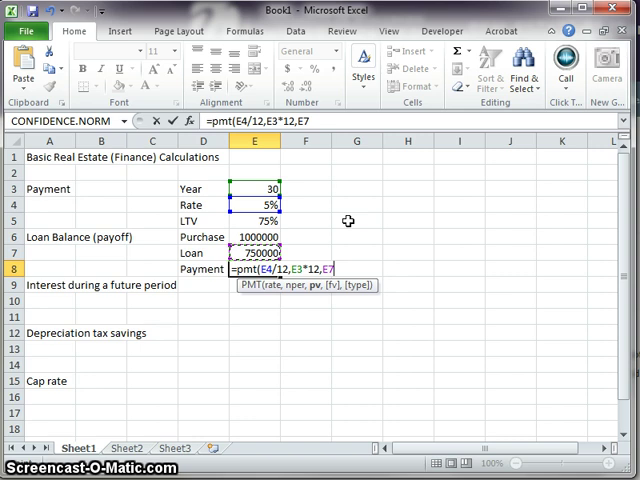
pyautogui.press('Return')
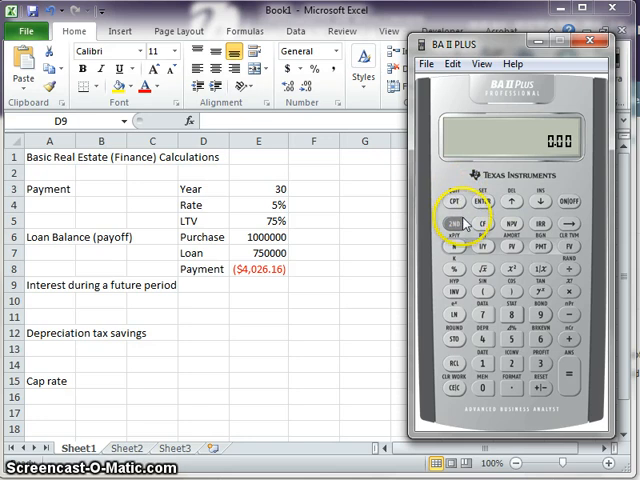
# Step: On the BA II Plus, store 360 periods and a 0.42 monthly interest rate
pyautogui.click(454, 223)
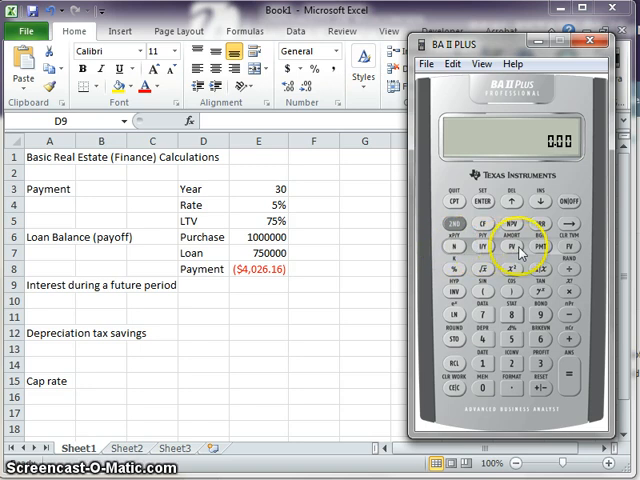
pyautogui.moveTo(570, 248)
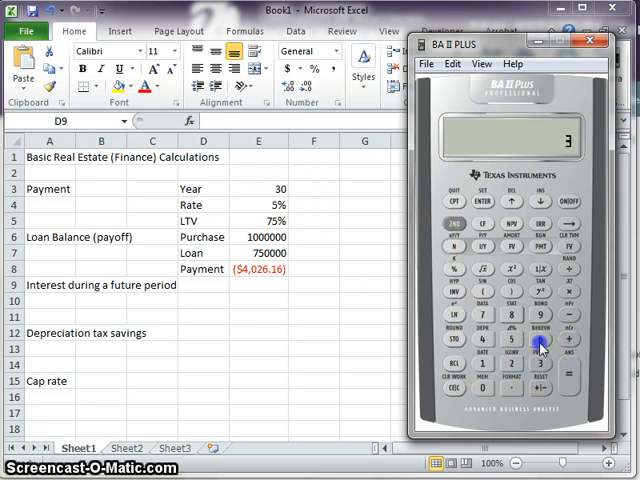
pyautogui.click(456, 248)
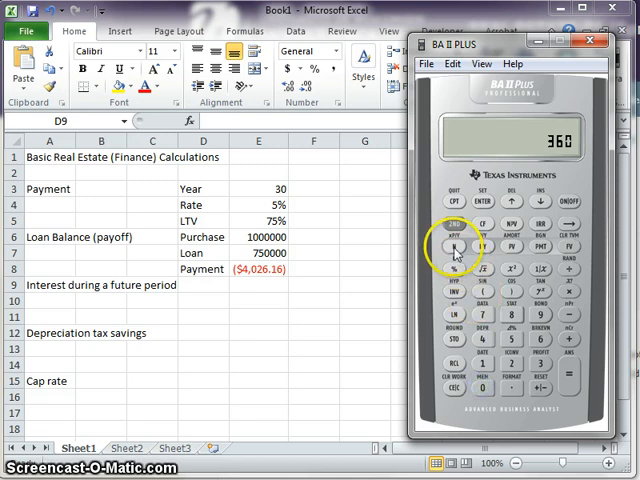
pyautogui.click(456, 248)
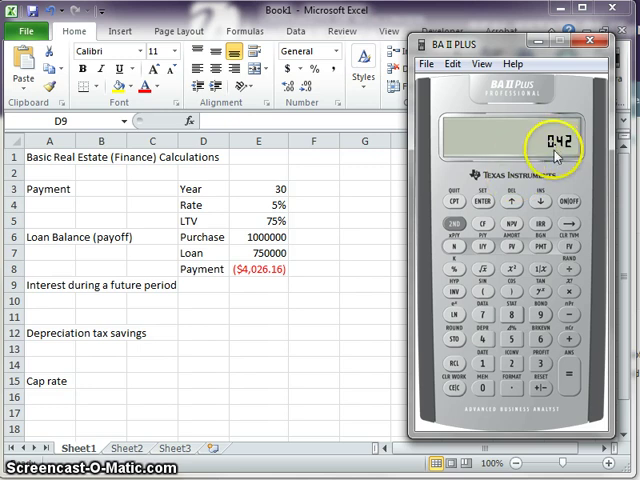
pyautogui.moveTo(562, 152)
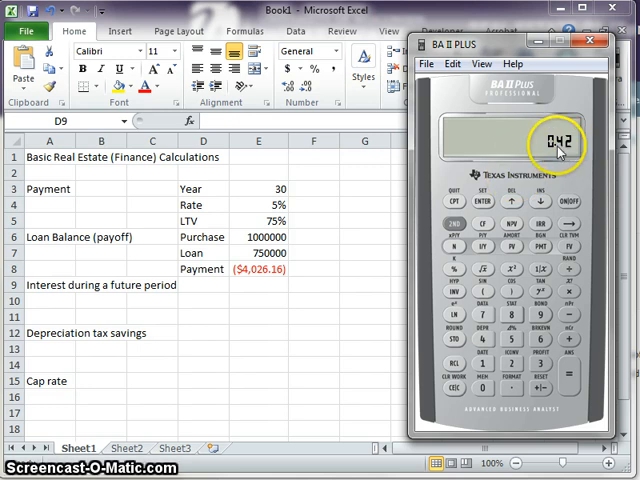
pyautogui.moveTo(485, 248)
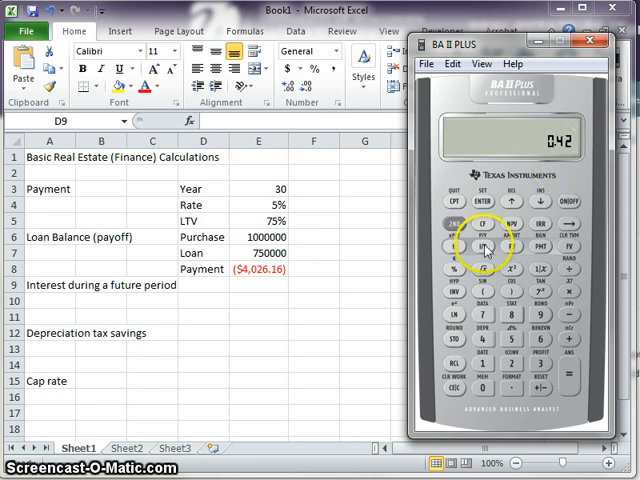
pyautogui.click(485, 247)
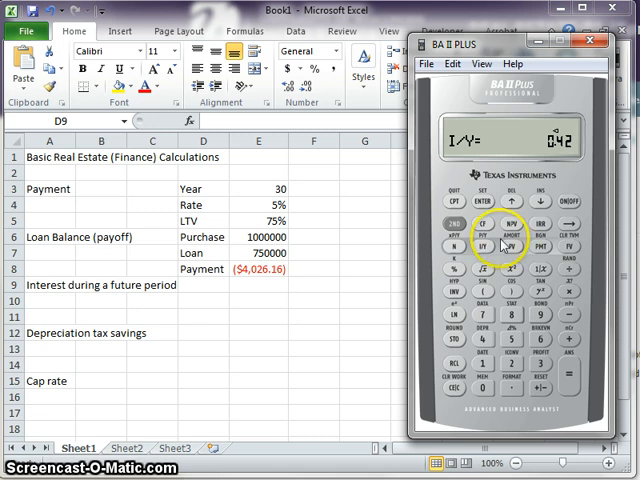
pyautogui.moveTo(483, 340)
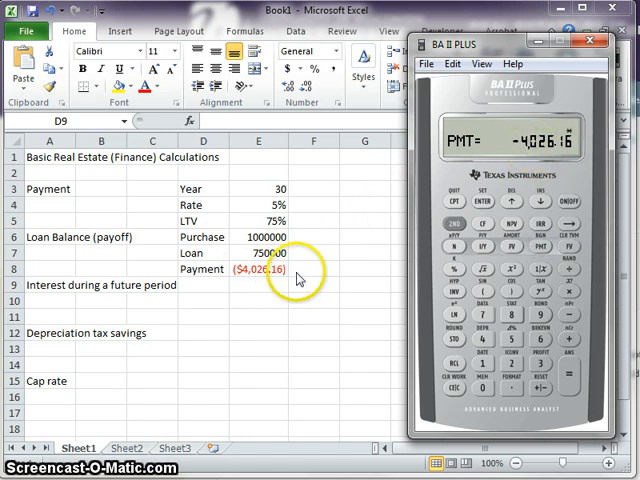
pyautogui.moveTo(270, 295)
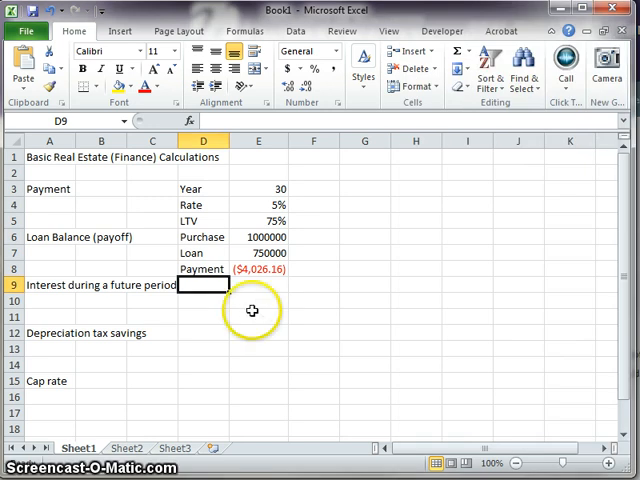
# Step: Label row 10 'Payoff' with the note '(after 5 years)'
pyautogui.click(203, 316)
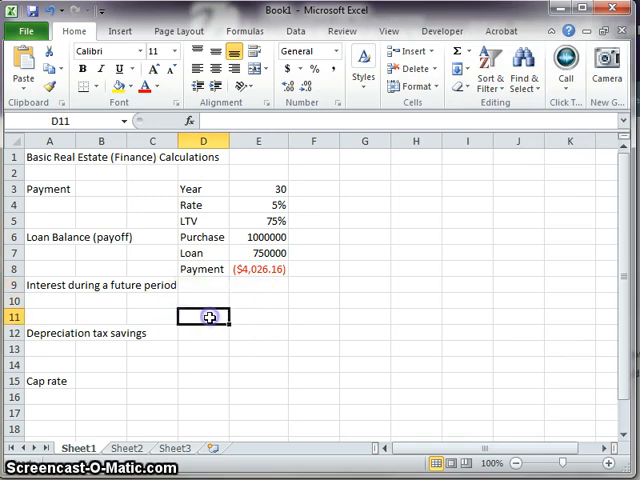
pyautogui.click(203, 299)
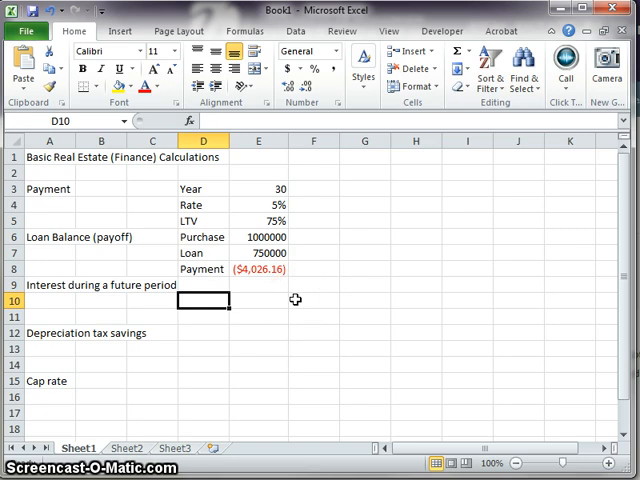
pyautogui.write('Payf')
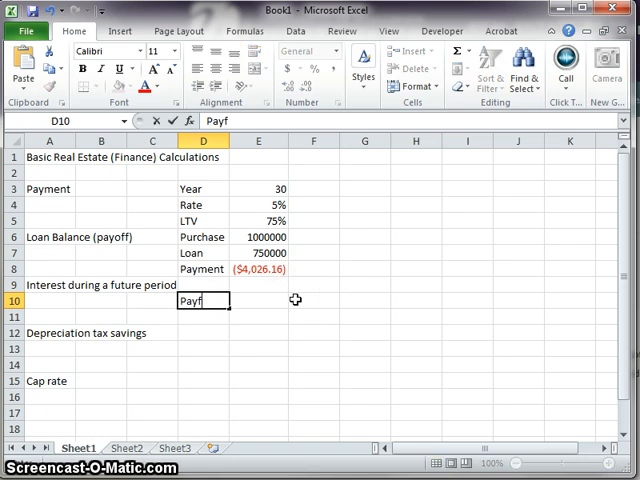
pyautogui.write('off')
pyautogui.click(314, 300)
pyautogui.write('(after')
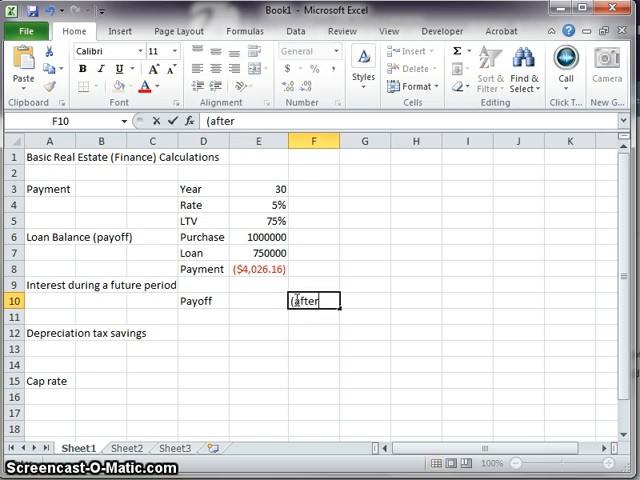
pyautogui.write('5')
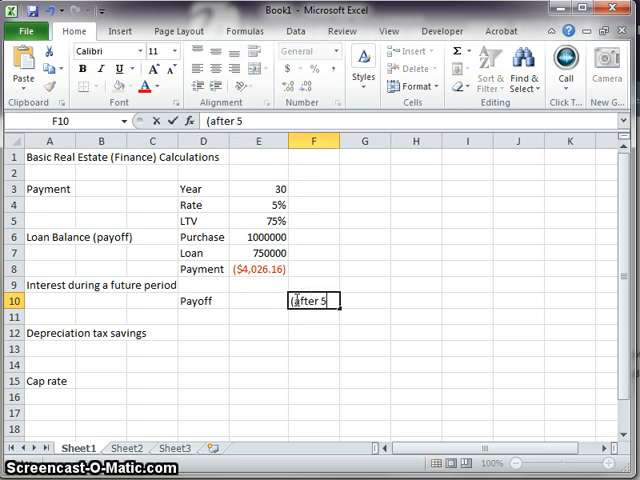
pyautogui.write('years)')
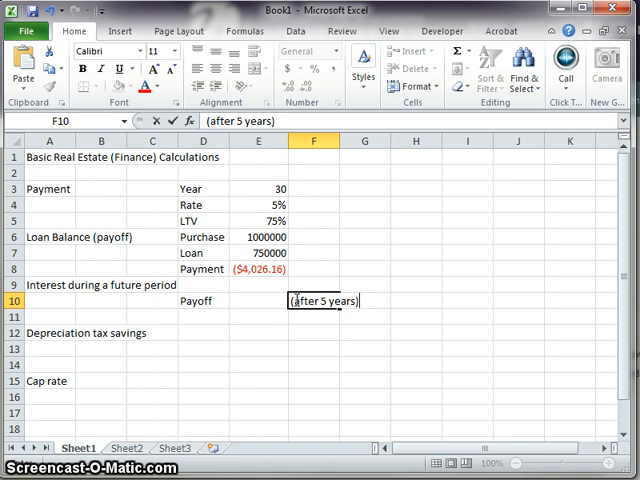
pyautogui.click(257, 300)
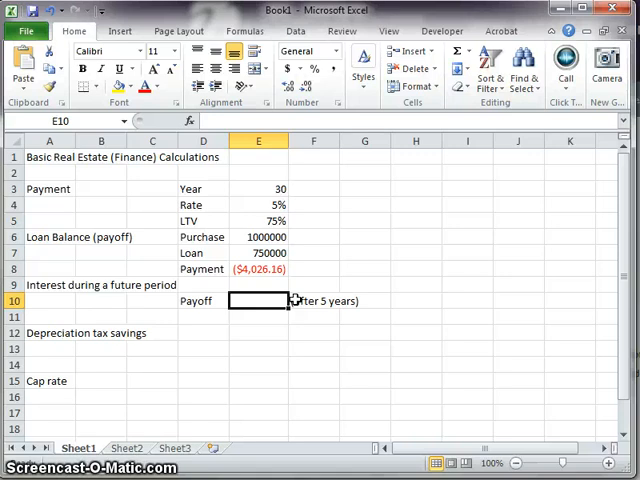
# Step: Enter =PV(E4/12,(E3-5)*12,E8) in E10, showing a $688,715.49 balance
pyautogui.write('=pv(')
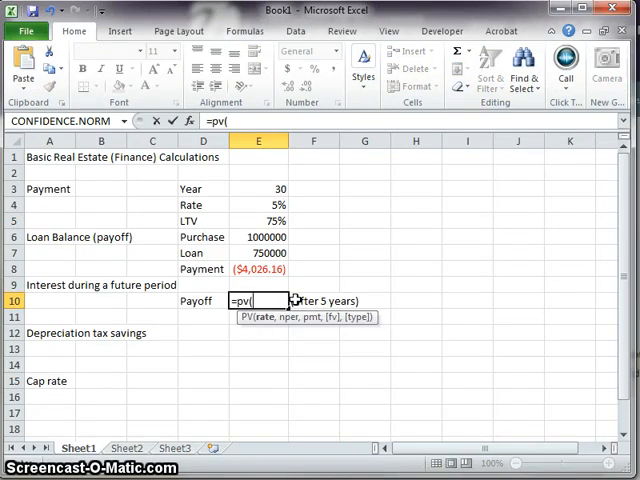
pyautogui.click(258, 253)
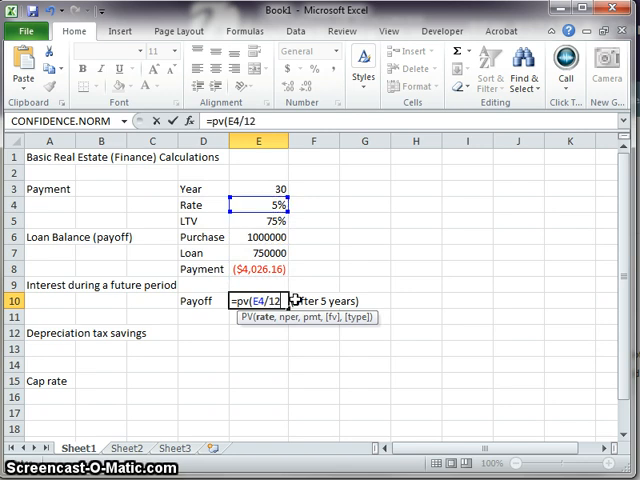
pyautogui.write(',E9')
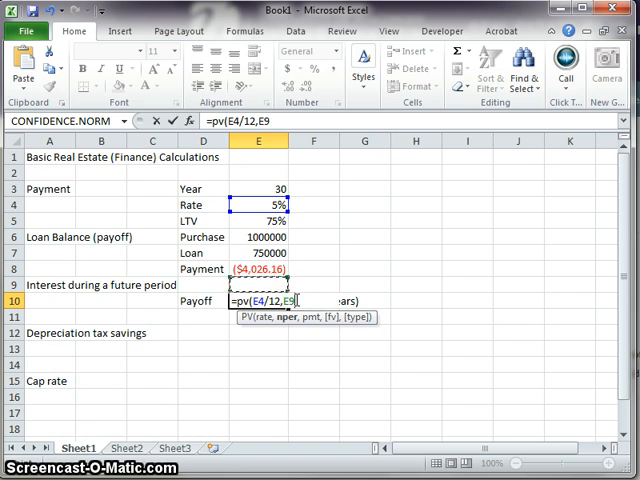
pyautogui.click(256, 189)
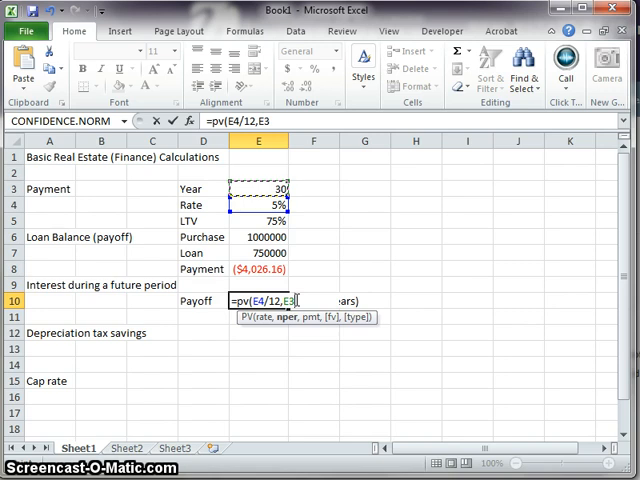
pyautogui.write('-5')
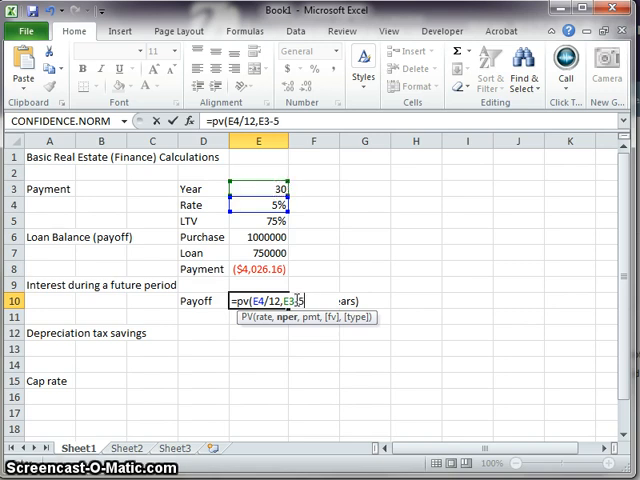
pyautogui.moveTo(466, 251)
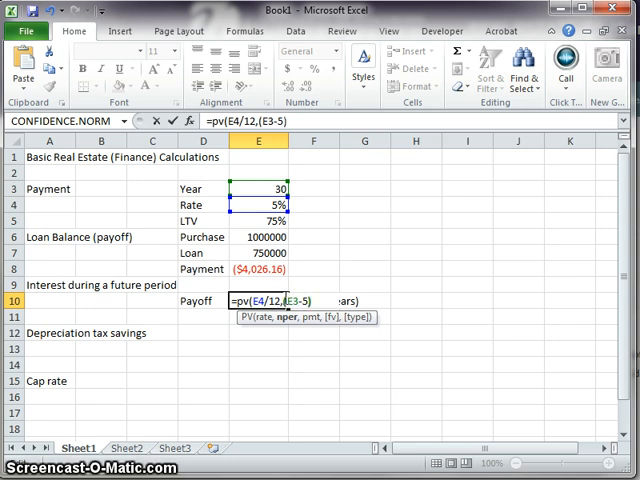
pyautogui.write('*12')
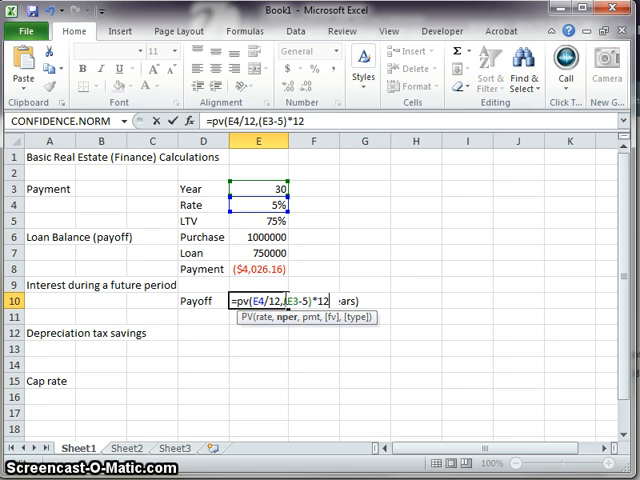
pyautogui.write(',E8')
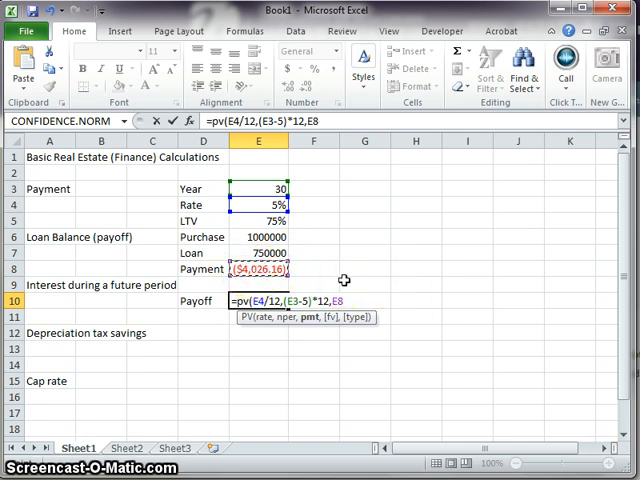
pyautogui.press('Return')
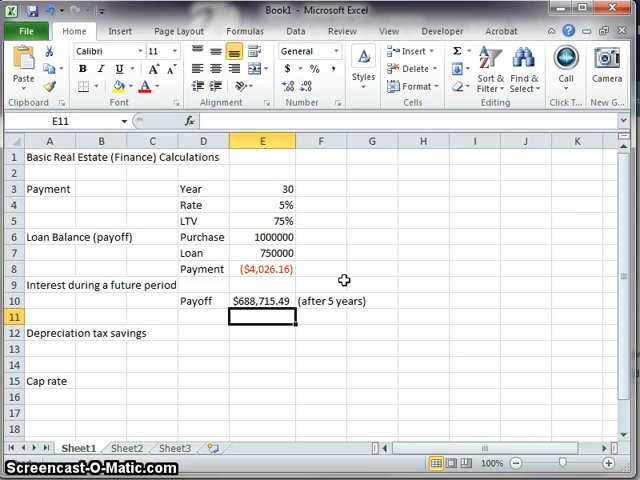
pyautogui.moveTo(344, 280)
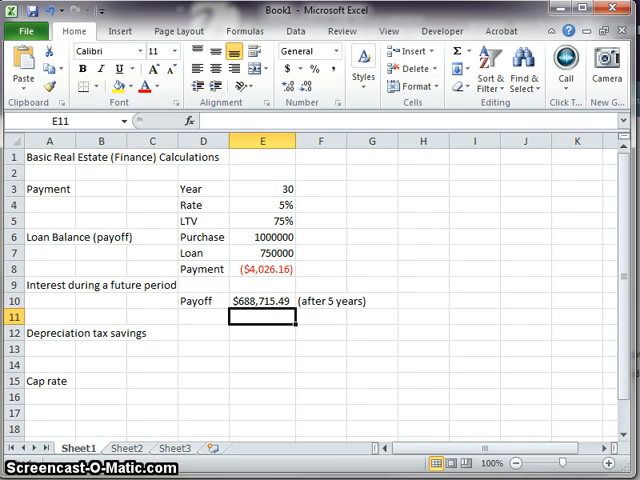
pyautogui.click(263, 301)
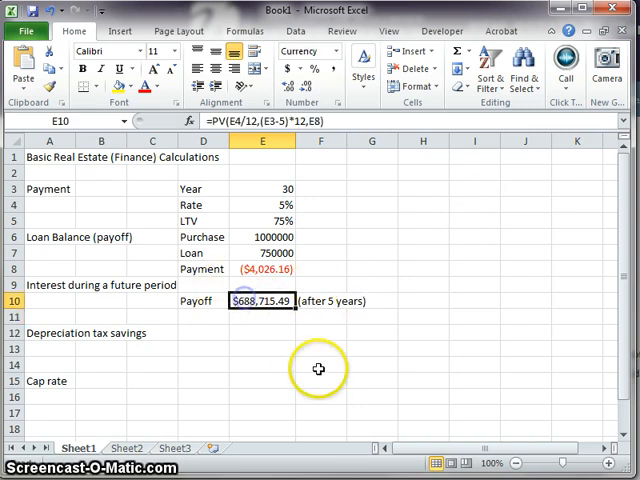
pyautogui.moveTo(318, 366)
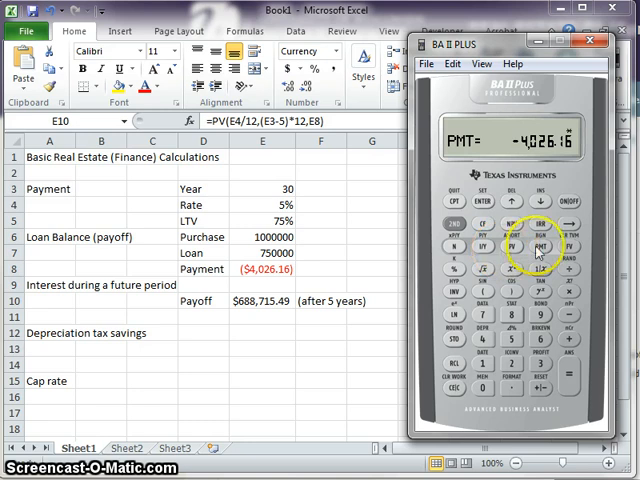
pyautogui.moveTo(591, 203)
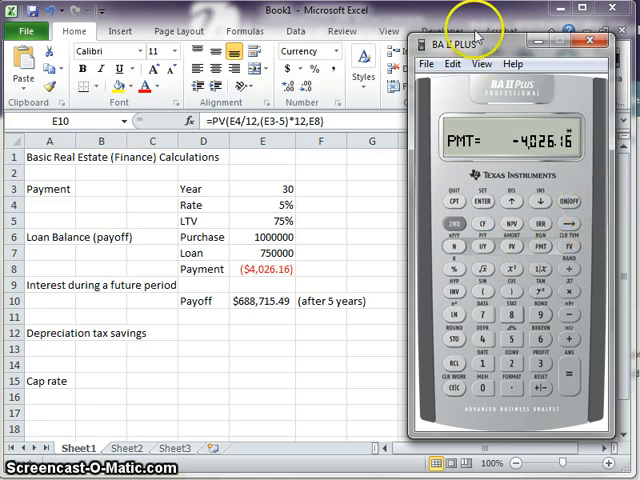
pyautogui.moveTo(553, 197)
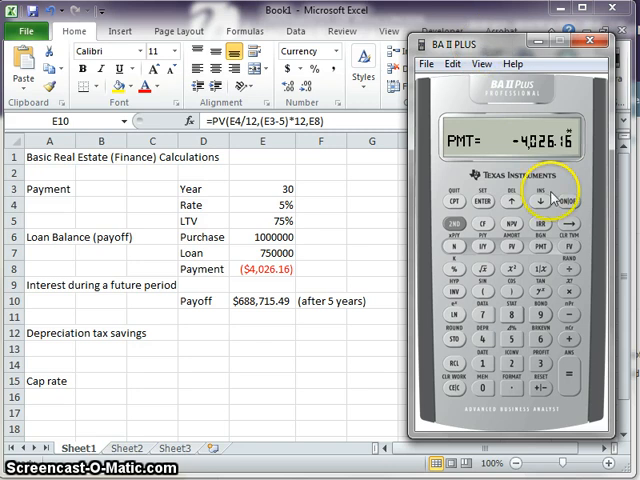
pyautogui.moveTo(512, 247)
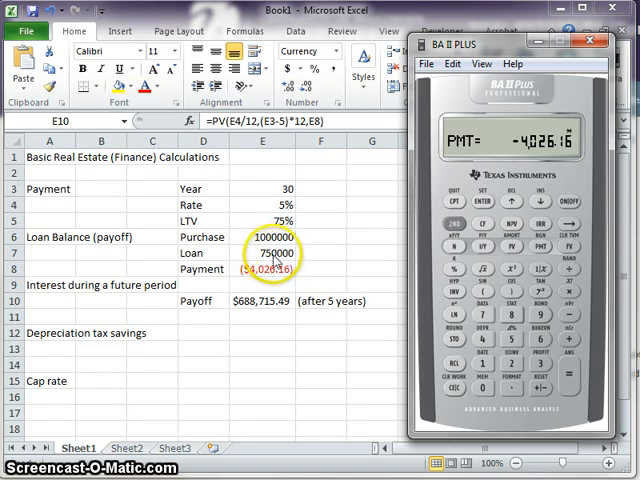
pyautogui.moveTo(417, 223)
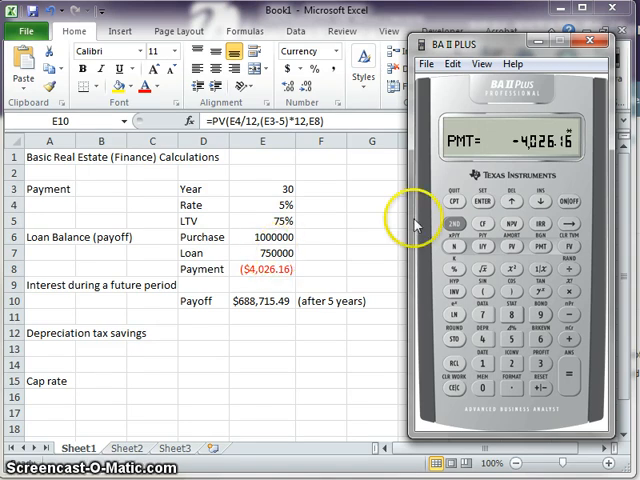
pyautogui.moveTo(453, 228)
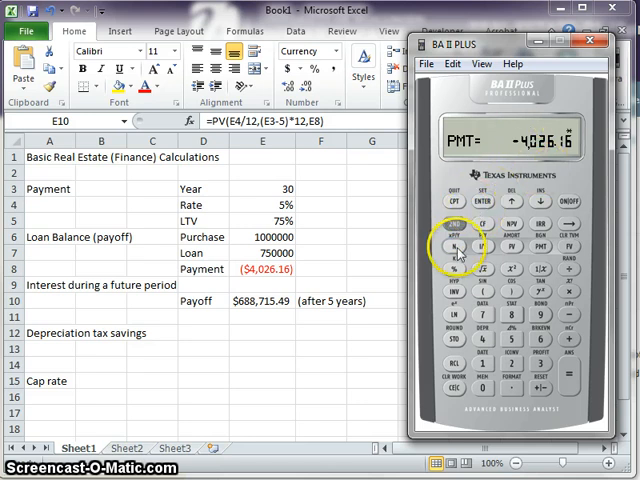
pyautogui.moveTo(512, 252)
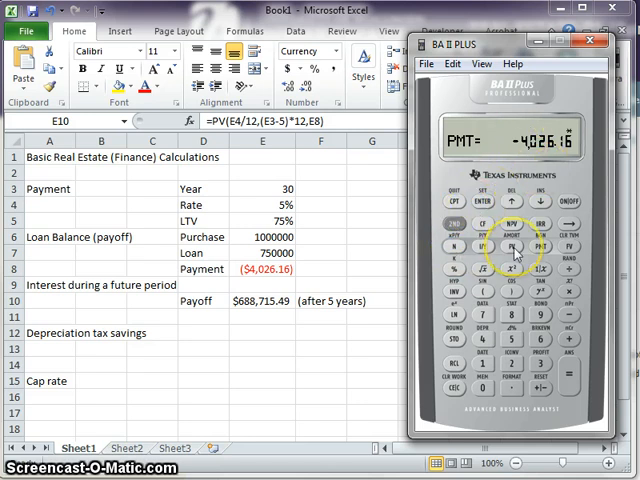
pyautogui.moveTo(450, 223)
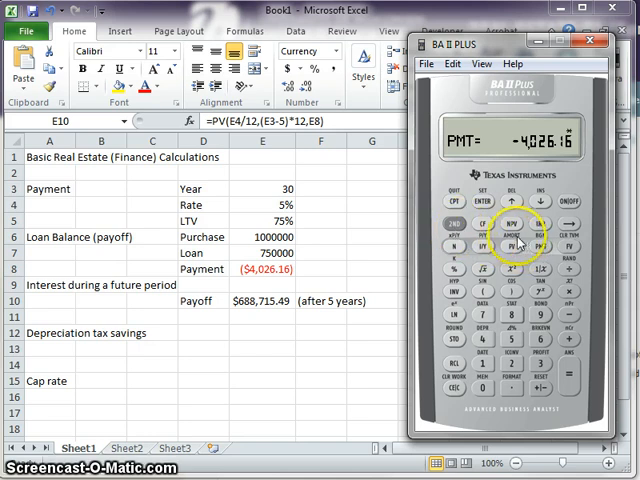
# Step: Use the AMORT worksheet for payments 1–60 to read balance 688,715.69 and principal paid
pyautogui.click(457, 222)
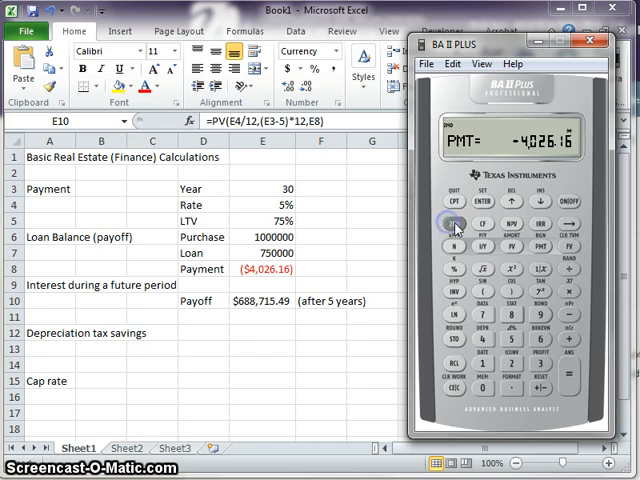
pyautogui.click(513, 249)
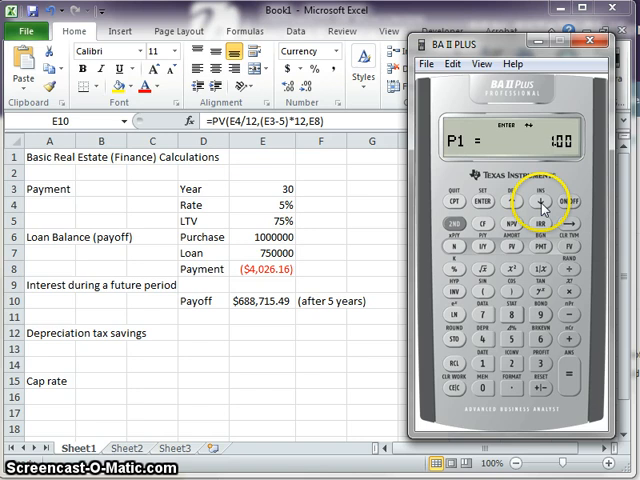
pyautogui.click(543, 206)
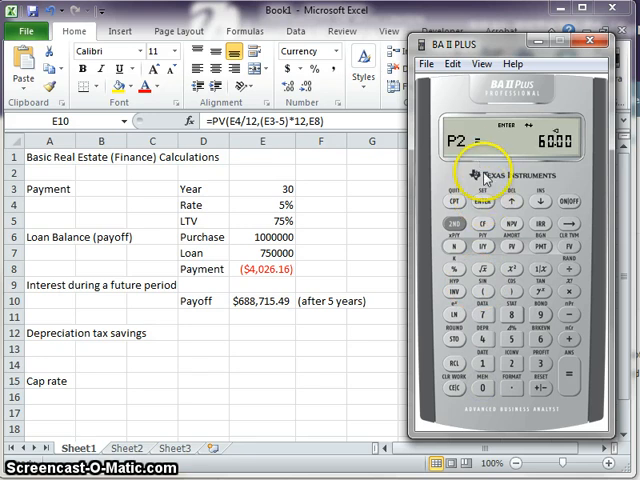
pyautogui.moveTo(515, 200)
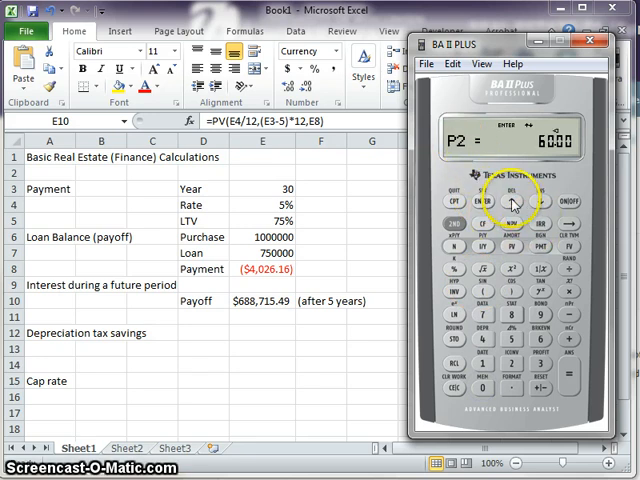
pyautogui.click(538, 207)
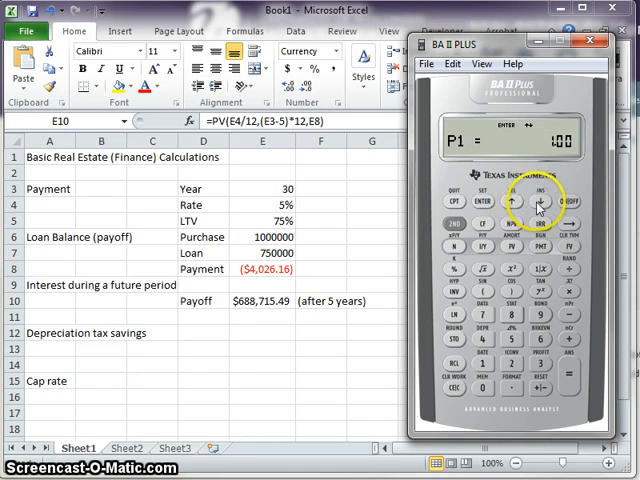
pyautogui.click(540, 204)
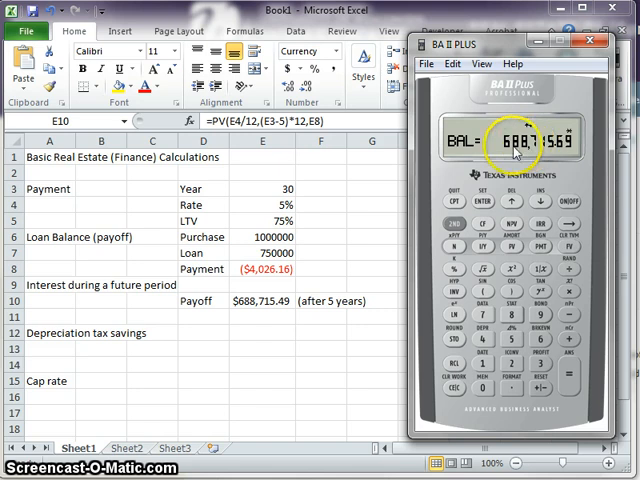
pyautogui.moveTo(246, 320)
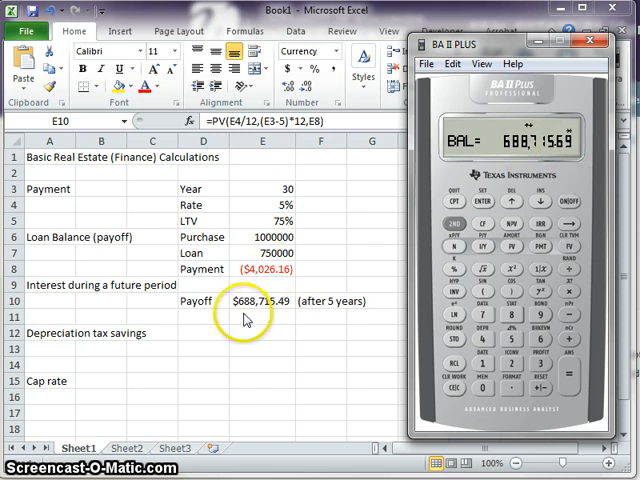
pyautogui.moveTo(265, 310)
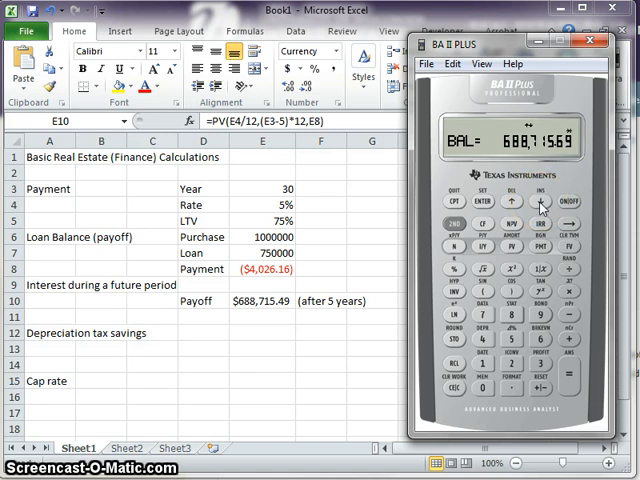
pyautogui.click(538, 203)
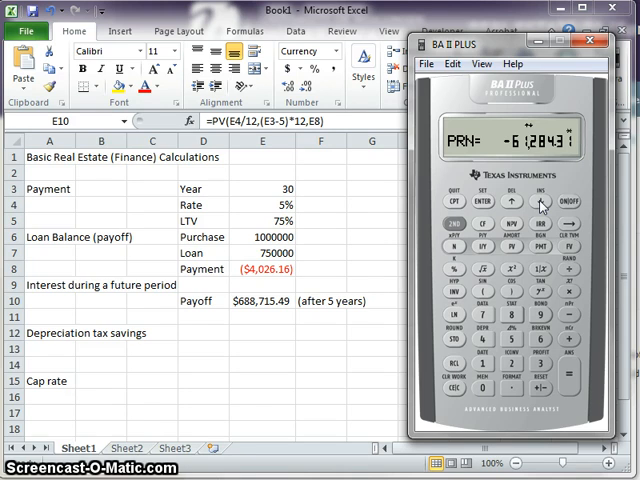
pyautogui.click(540, 202)
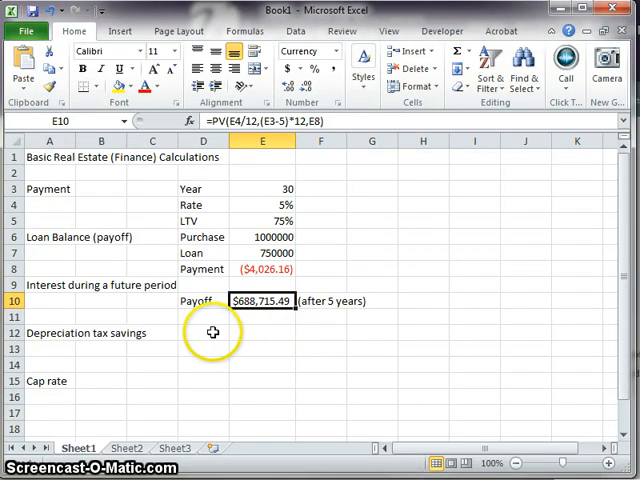
# Step: Label row 12 'Interest' with the note '(paid in 11th year)'
pyautogui.click(203, 332)
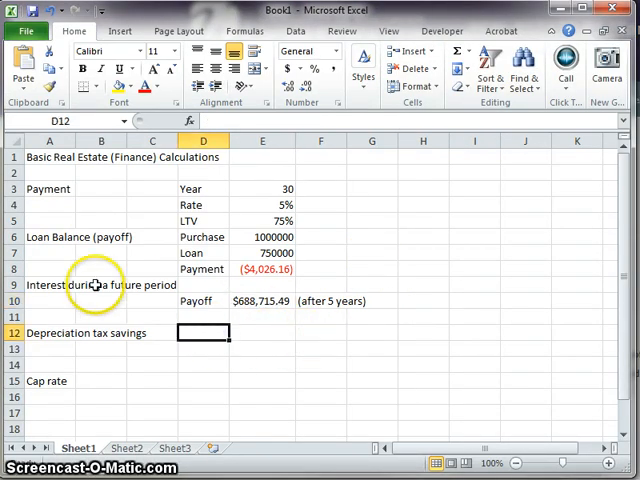
pyautogui.moveTo(150, 289)
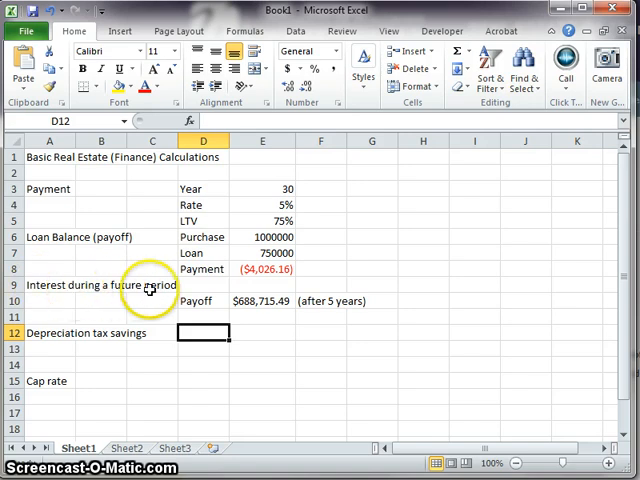
pyautogui.click(262, 348)
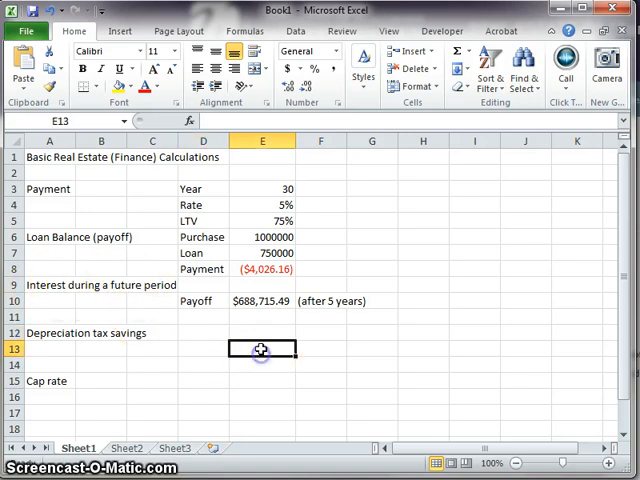
pyautogui.click(203, 332)
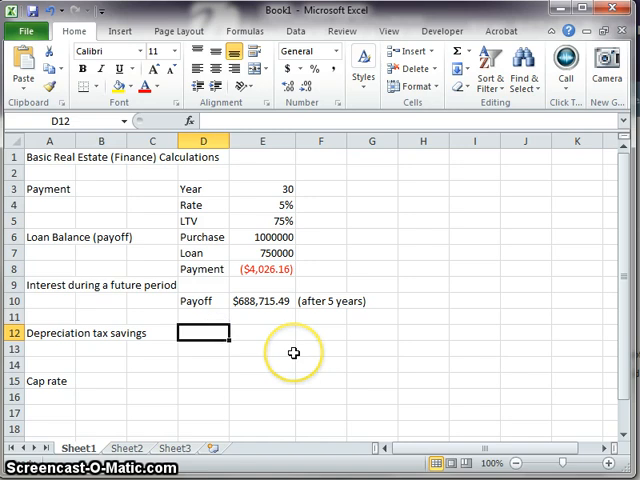
pyautogui.moveTo(294, 352)
pyautogui.write('Interest')
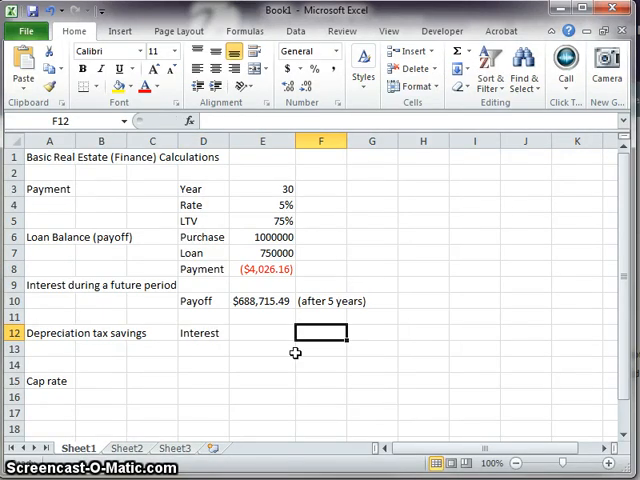
pyautogui.write('(')
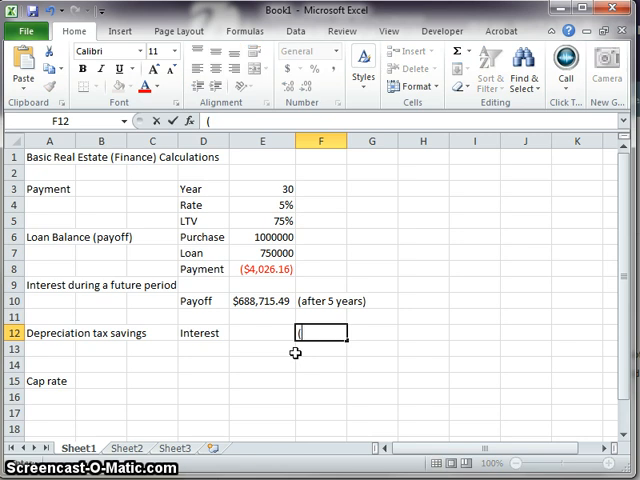
pyautogui.write('paid in 11')
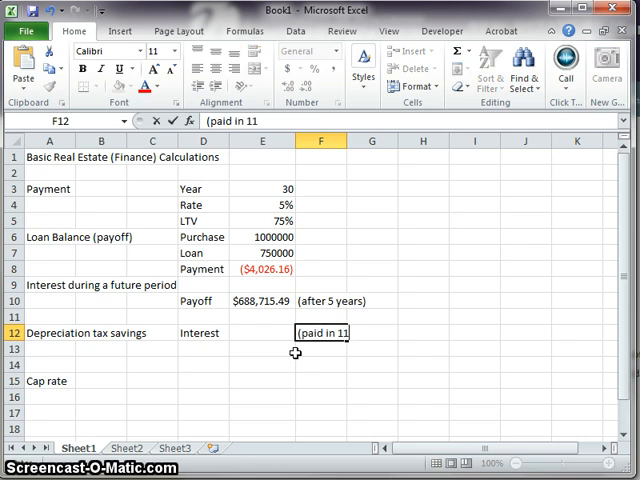
pyautogui.write('th year)')
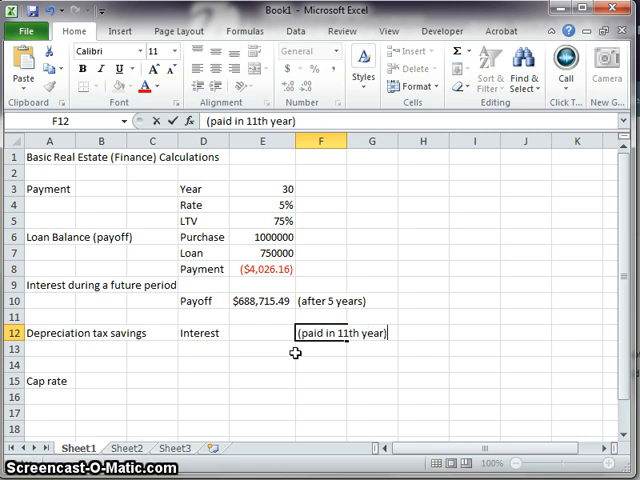
pyautogui.click(203, 333)
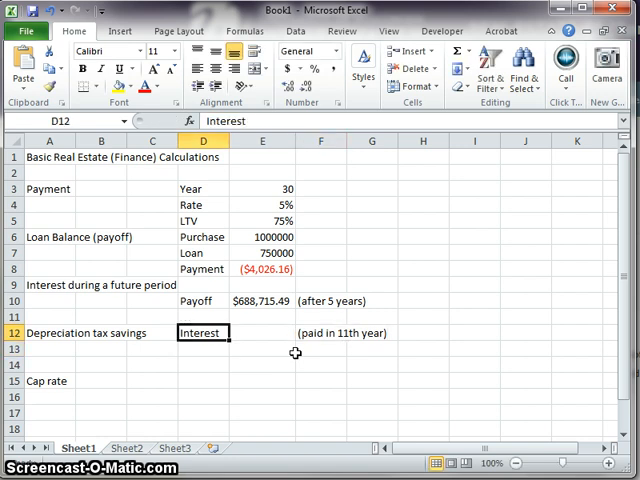
pyautogui.click(262, 333)
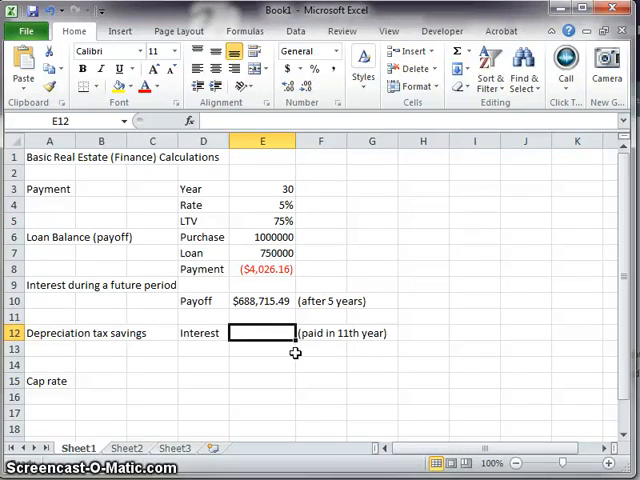
# Step: Start the CUMIPMT formula in E12 with rate E4/12
pyautogui.write('=uc')
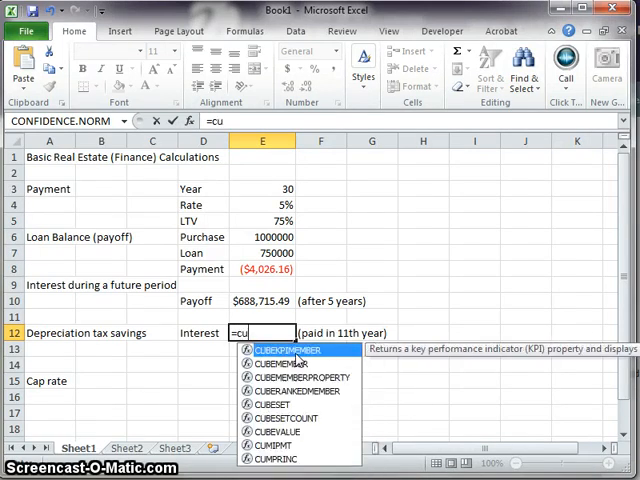
pyautogui.write('m')
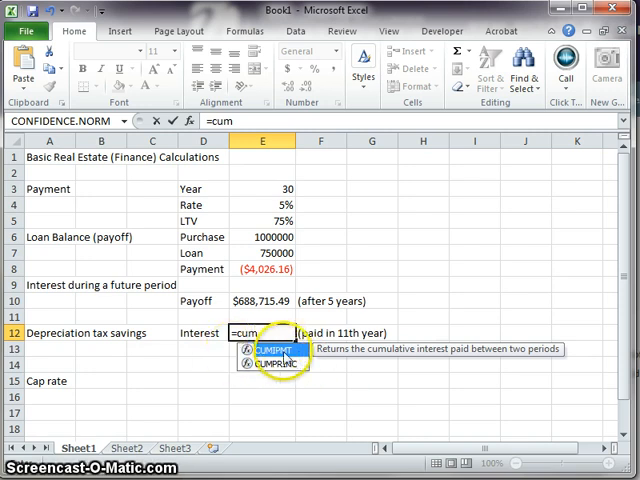
pyautogui.moveTo(389, 354)
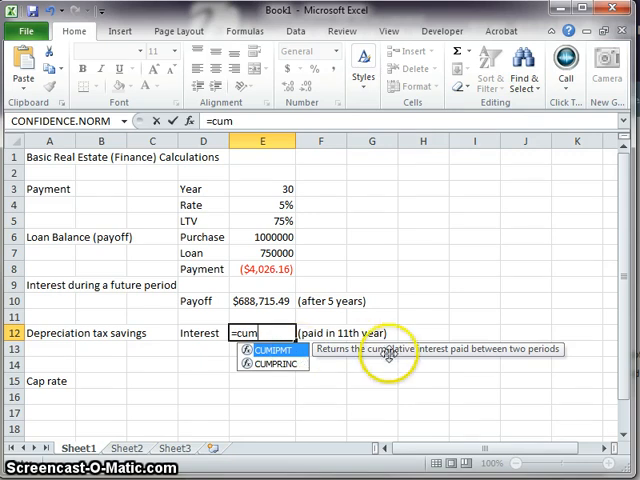
pyautogui.moveTo(272, 350)
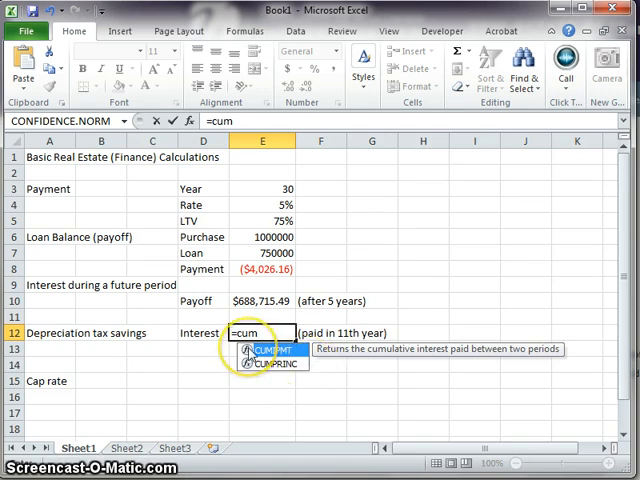
pyautogui.moveTo(307, 362)
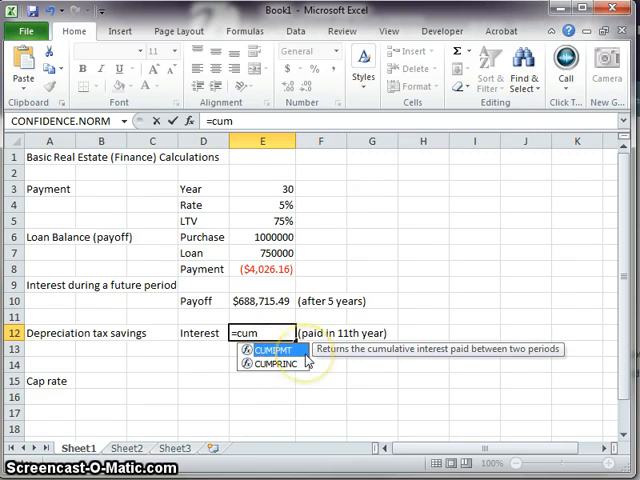
pyautogui.moveTo(272, 363)
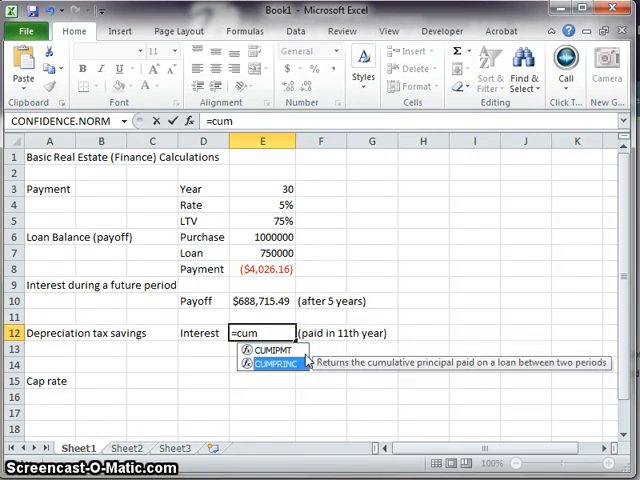
pyautogui.press('Return')
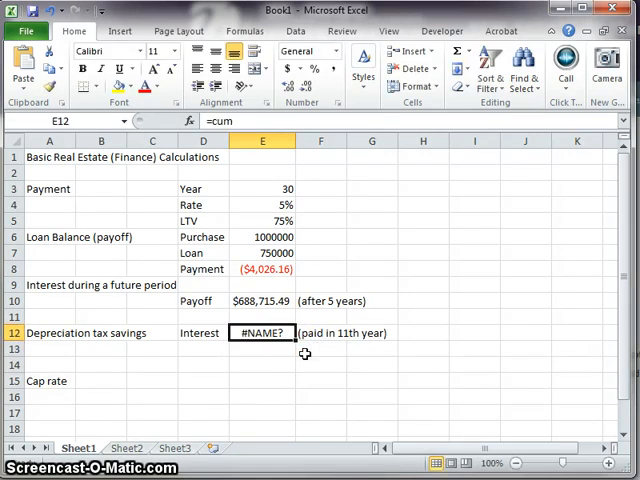
pyautogui.doubleClick(262, 333)
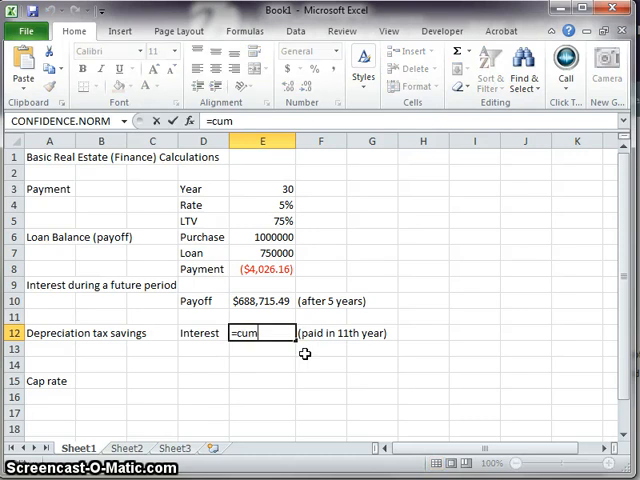
pyautogui.write('ipmt(')
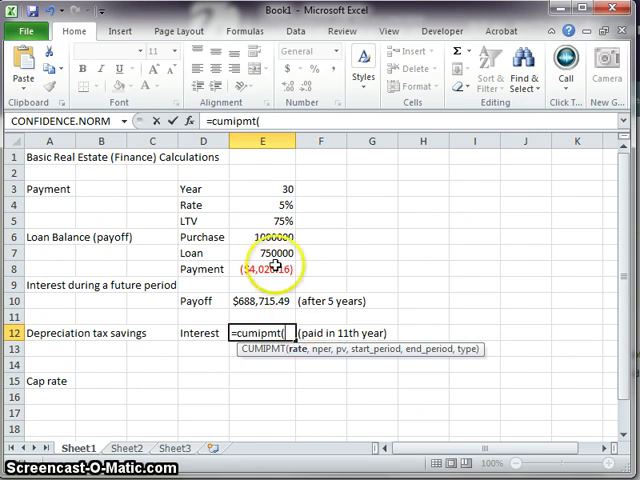
pyautogui.click(263, 204)
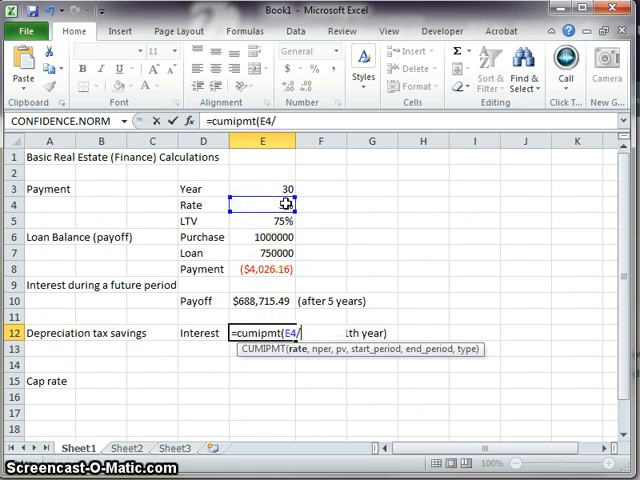
pyautogui.write('12')
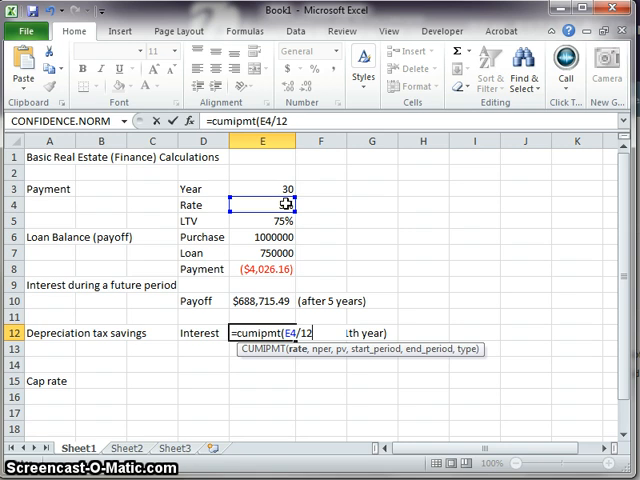
pyautogui.write(',')
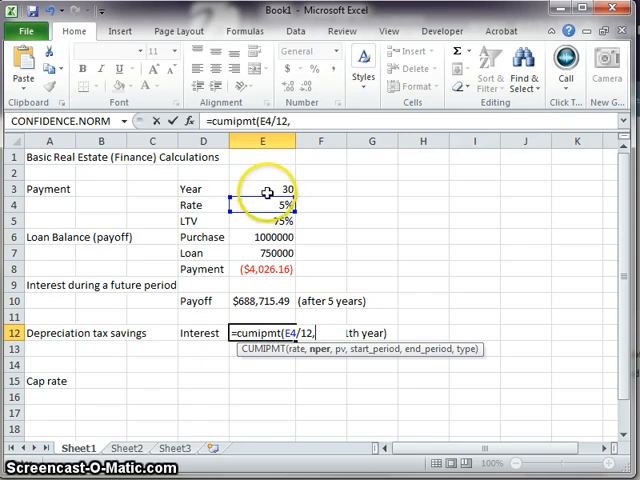
# Step: Add term E3*12, the loan, and periods 121 to 132 to CUMIPMT
pyautogui.write('E3*12')
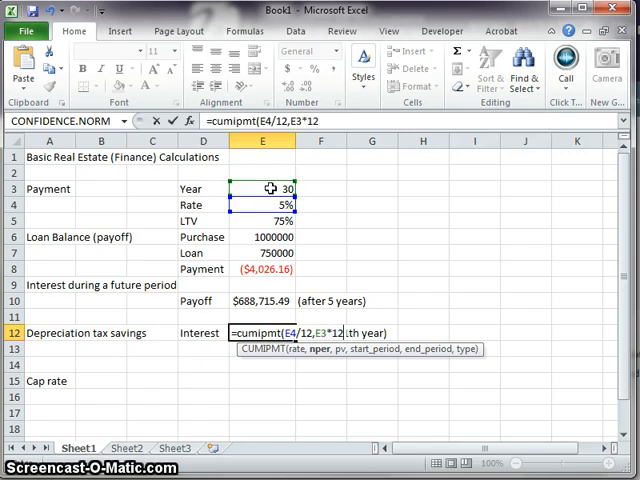
pyautogui.write(',E7')
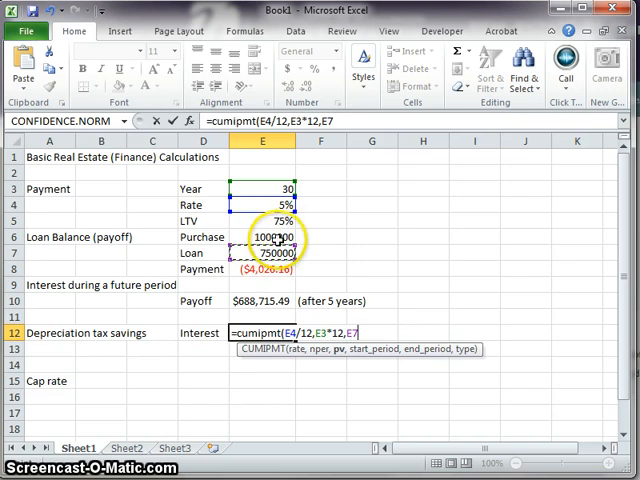
pyautogui.moveTo(345, 273)
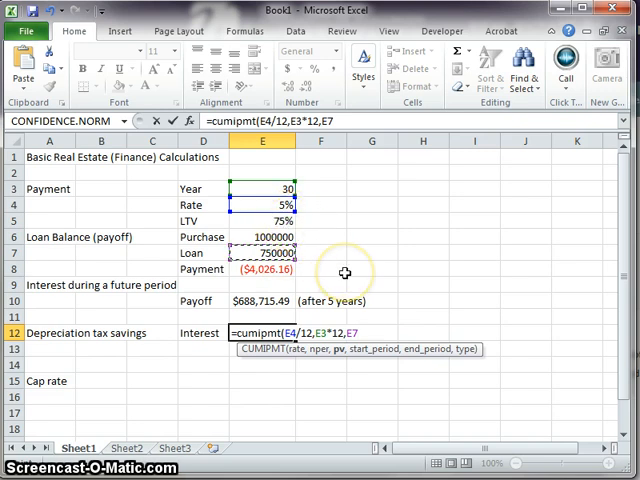
pyautogui.write(',')
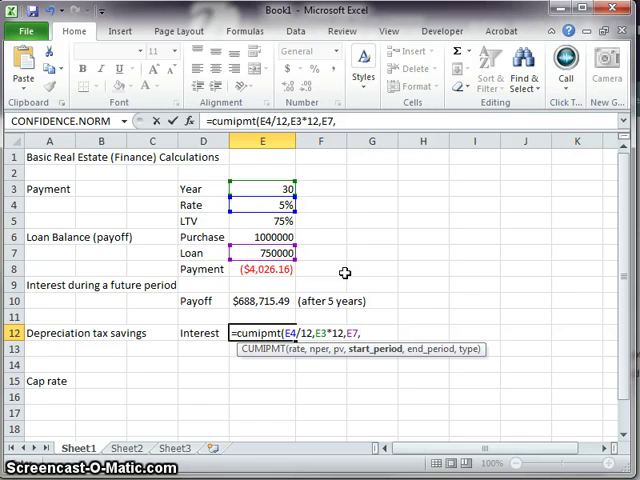
pyautogui.write('121')
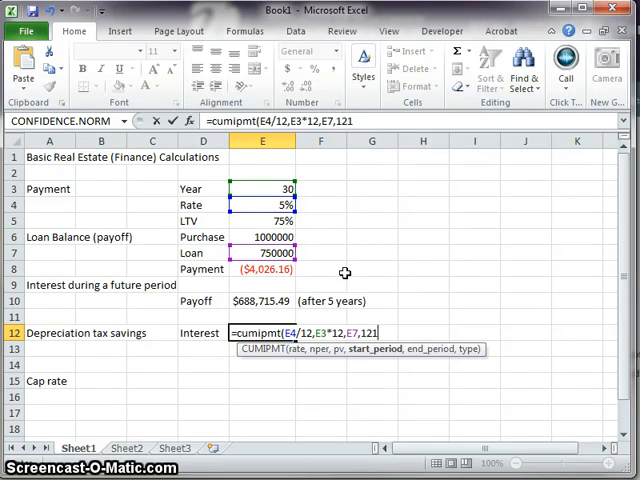
pyautogui.write(',')
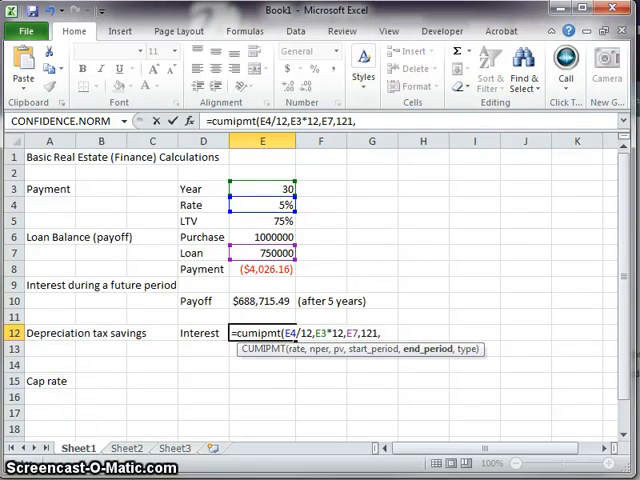
pyautogui.write('132')
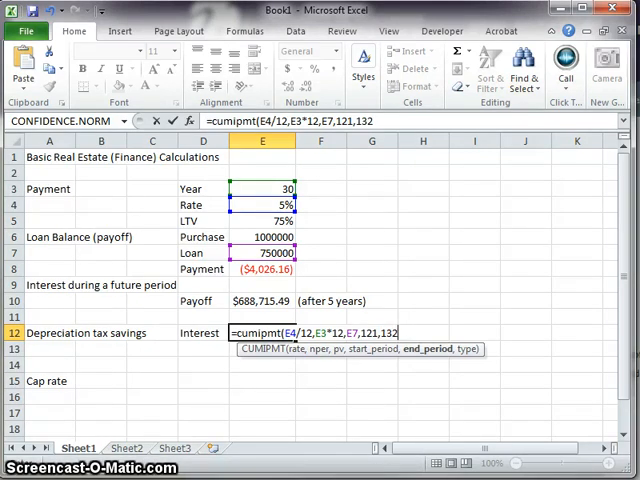
pyautogui.write(',')
pyautogui.click(321, 333)
pyautogui.write('(paid in 11th year)')
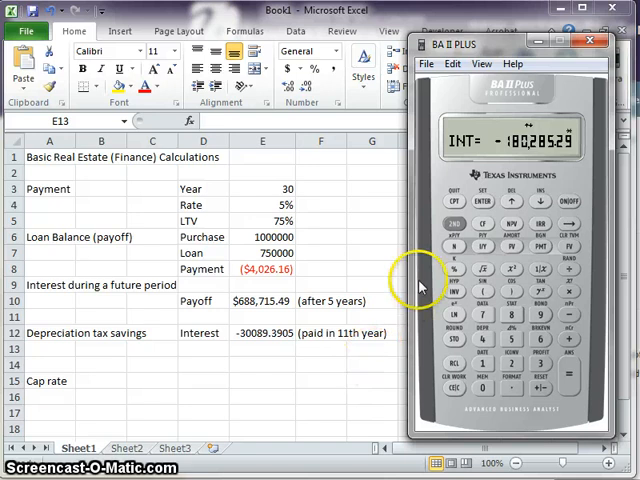
pyautogui.moveTo(278, 187)
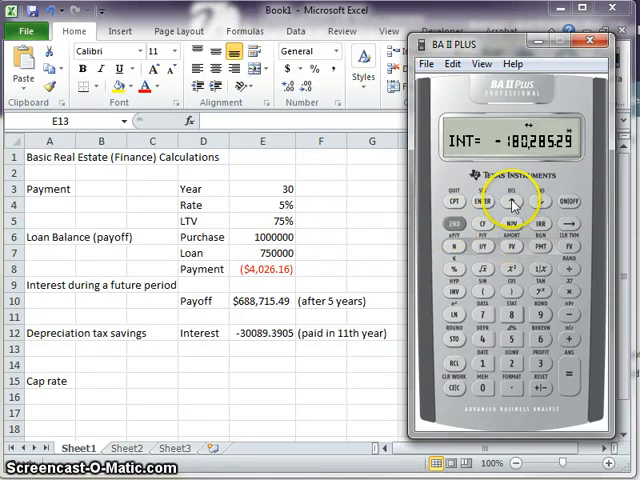
# Step: Set the AMORT worksheet to payments 121–132 and read interest of -30,089.43
pyautogui.click(512, 203)
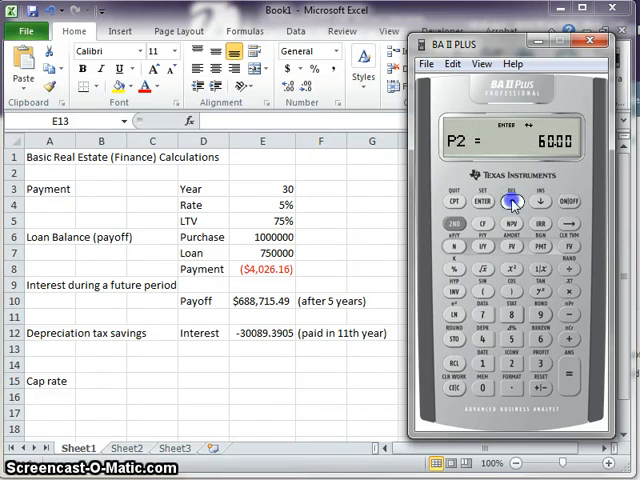
pyautogui.click(512, 201)
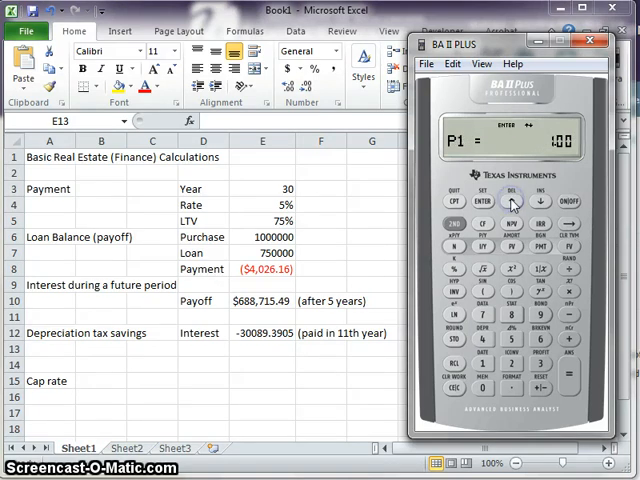
pyautogui.click(542, 201)
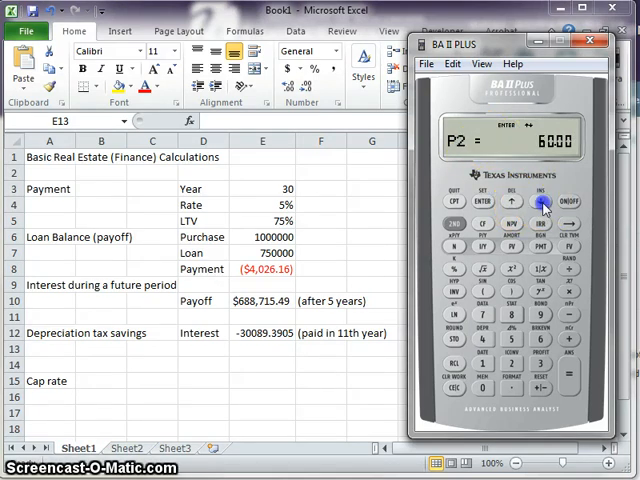
pyautogui.click(510, 202)
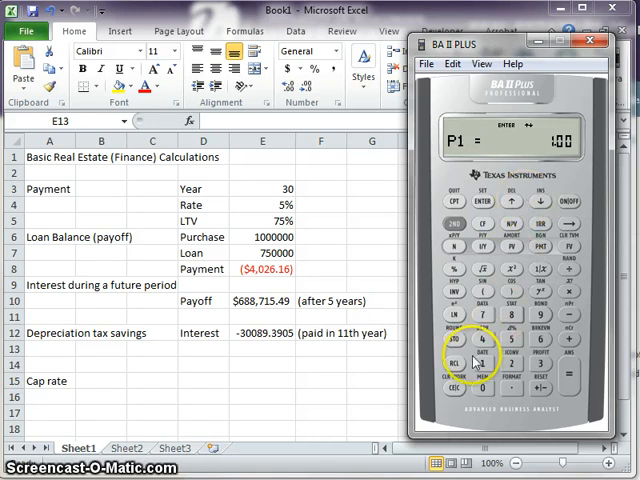
pyautogui.click(487, 362)
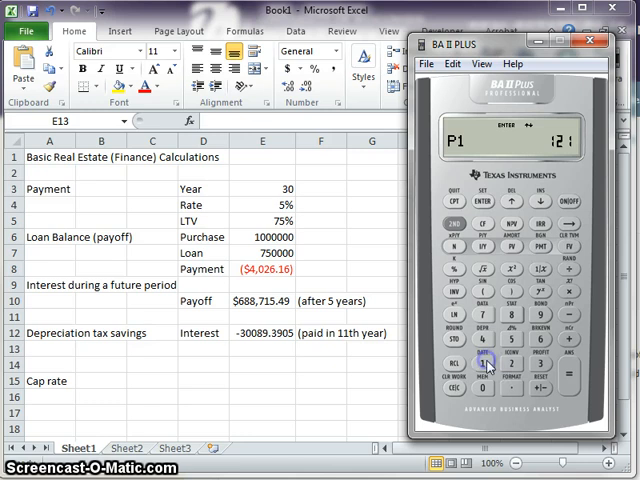
pyautogui.click(484, 201)
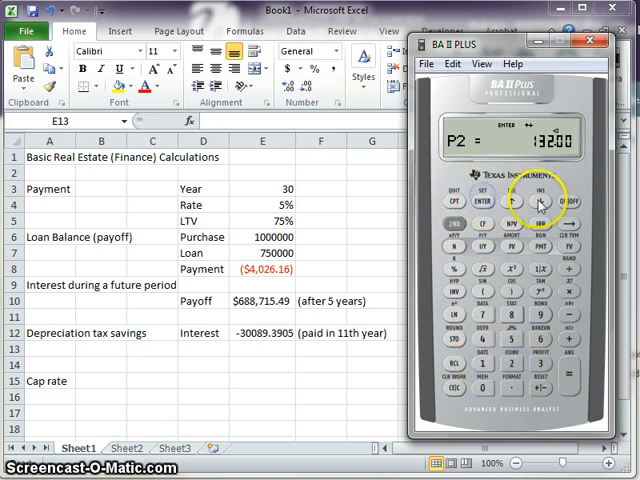
pyautogui.click(539, 203)
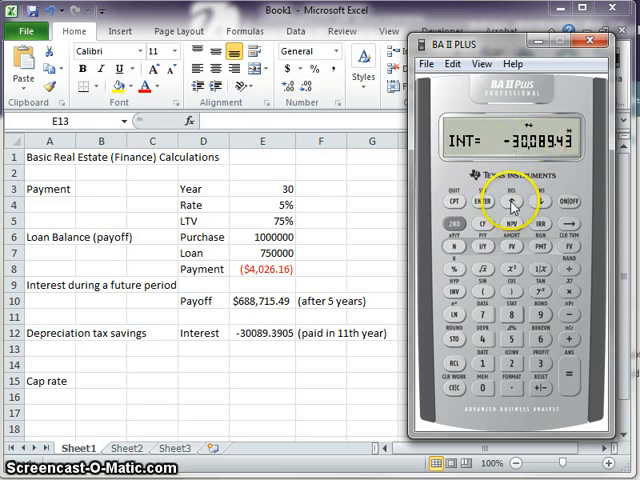
pyautogui.click(510, 201)
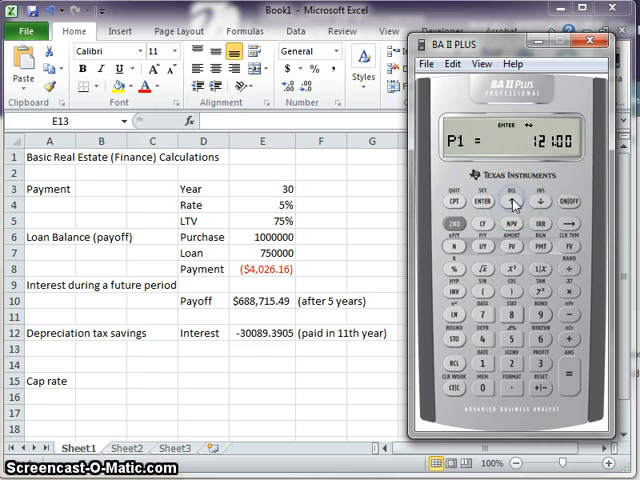
pyautogui.click(509, 202)
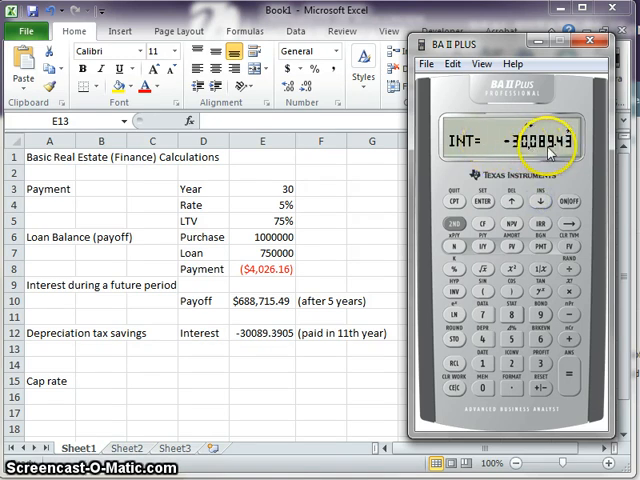
pyautogui.moveTo(293, 340)
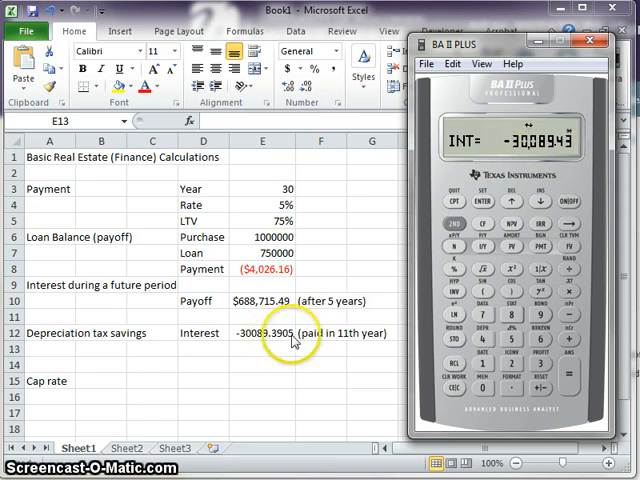
pyautogui.moveTo(255, 345)
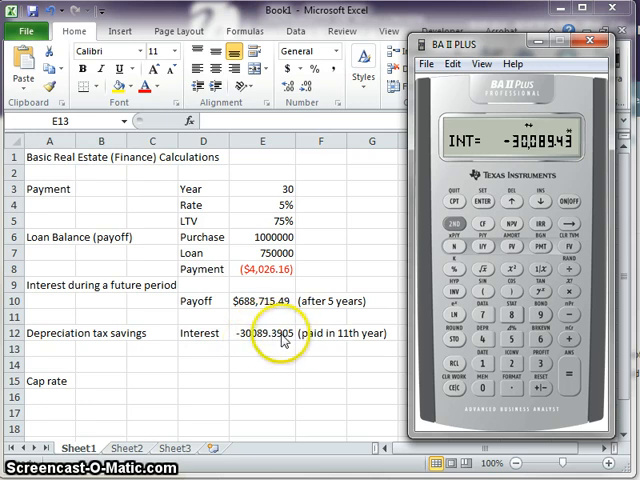
pyautogui.moveTo(303, 310)
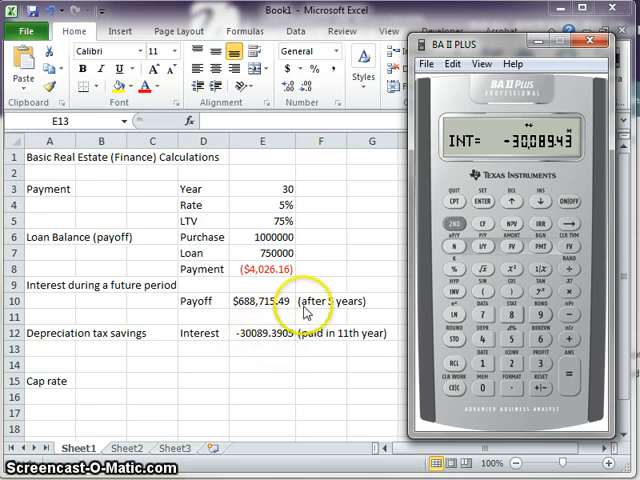
pyautogui.moveTo(530, 155)
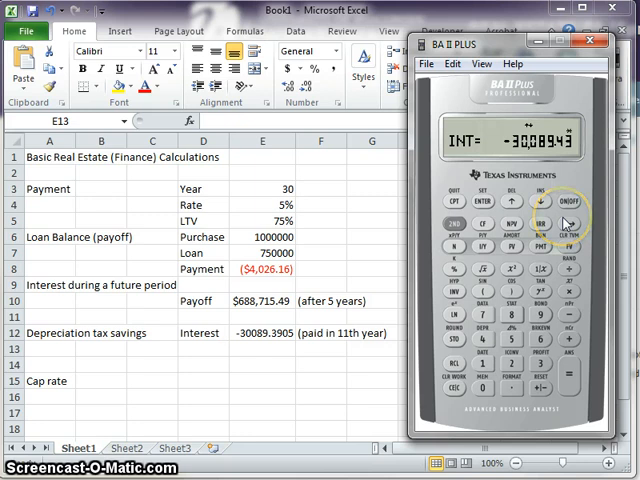
pyautogui.moveTo(256, 381)
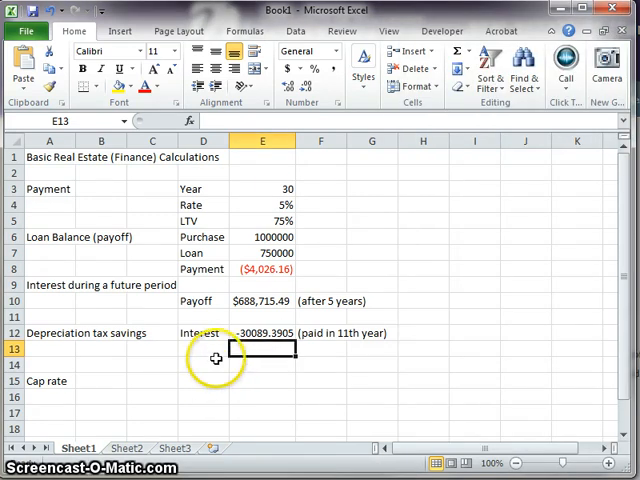
pyautogui.moveTo(145, 367)
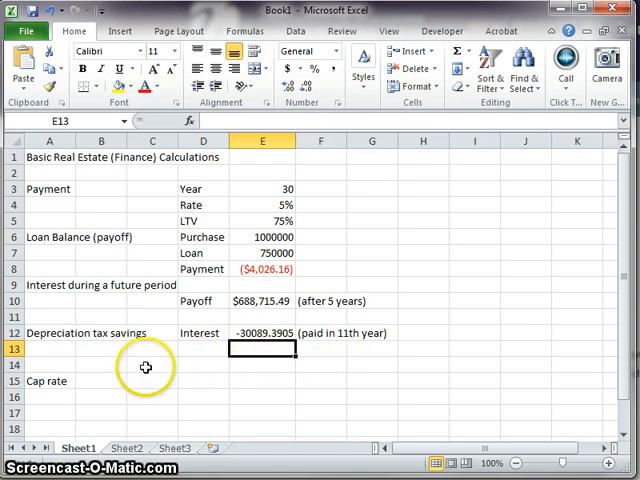
pyautogui.moveTo(198, 188)
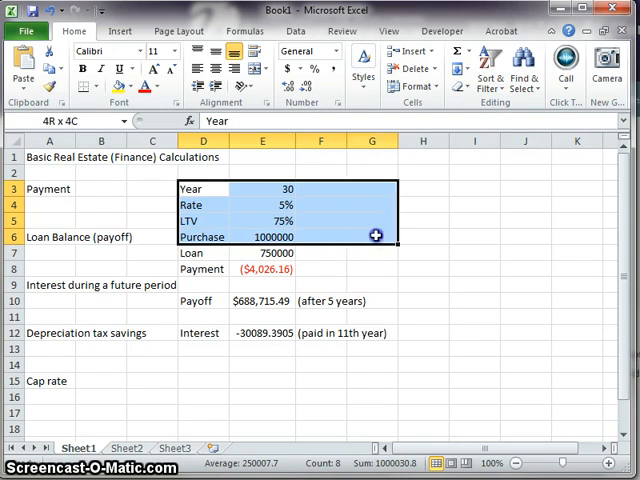
# Step: Delete the old Payment, Payoff and Interest rows in D8:G13
pyautogui.click(422, 252)
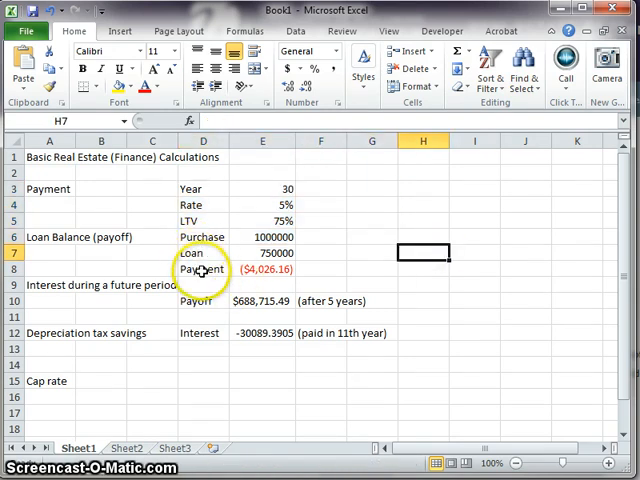
pyautogui.moveTo(202, 269); pyautogui.dragTo(405, 345)
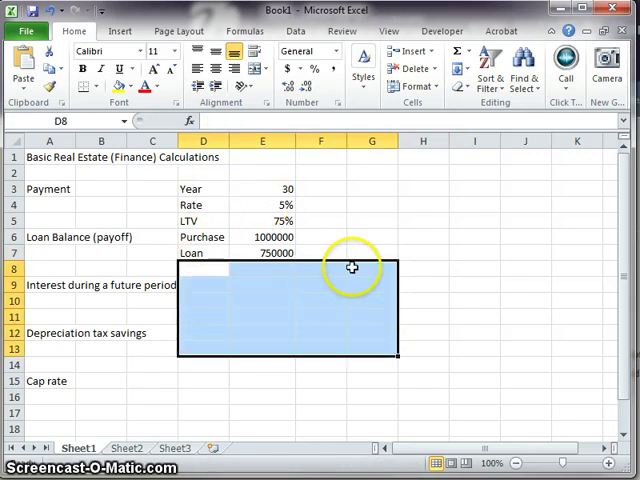
pyautogui.click(262, 300)
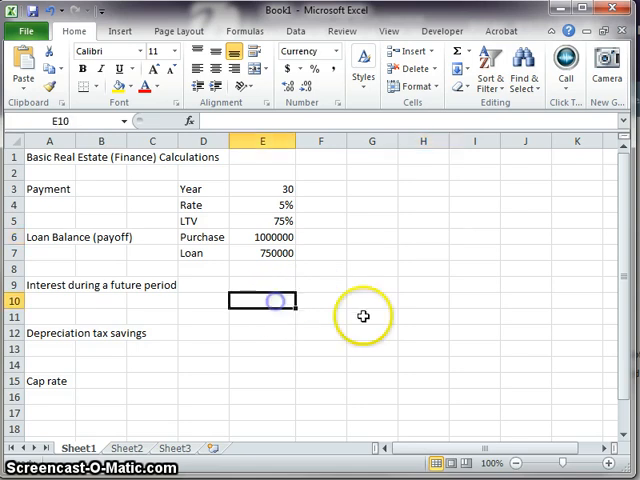
pyautogui.click(262, 285)
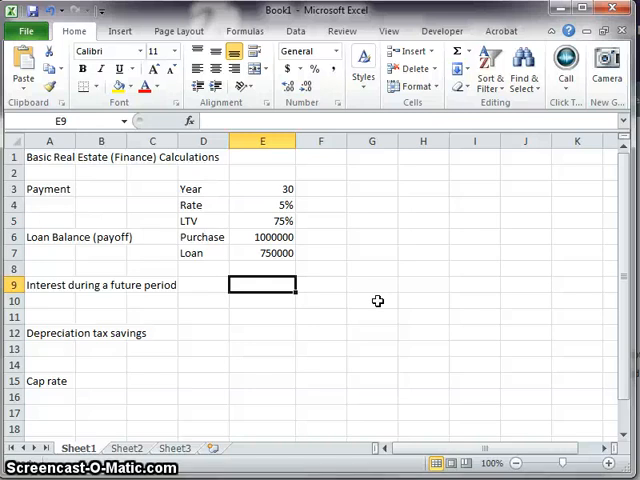
# Step: Enter depreciation lives Res 27.5 and Other 39 beside the Interest section
pyautogui.write('Res')
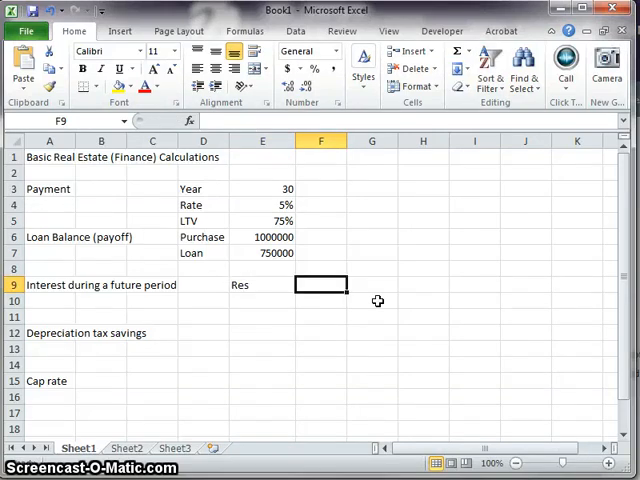
pyautogui.write('27.')
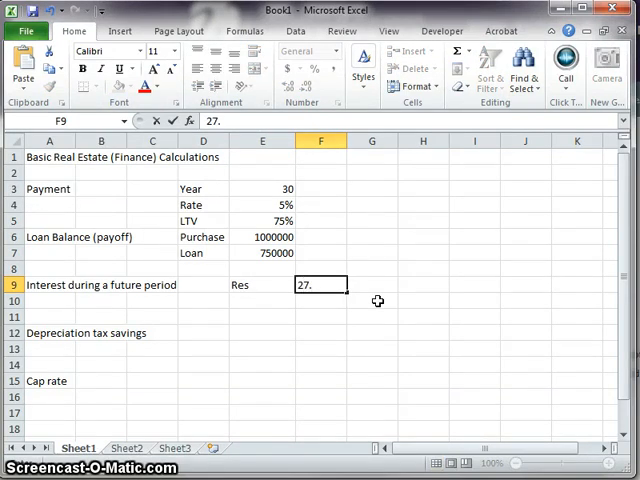
pyautogui.press('Return')
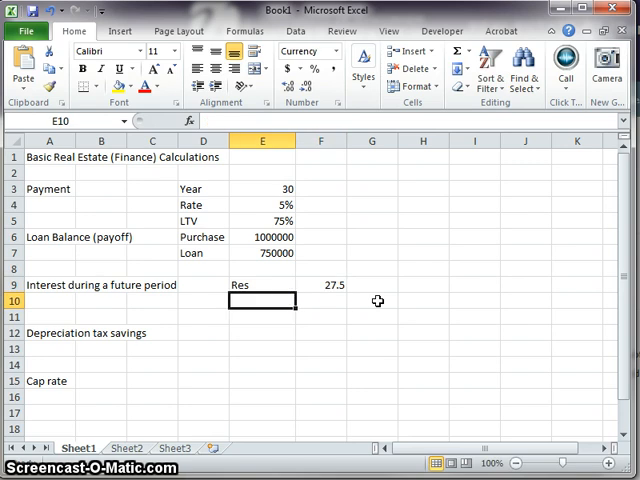
pyautogui.write('Other')
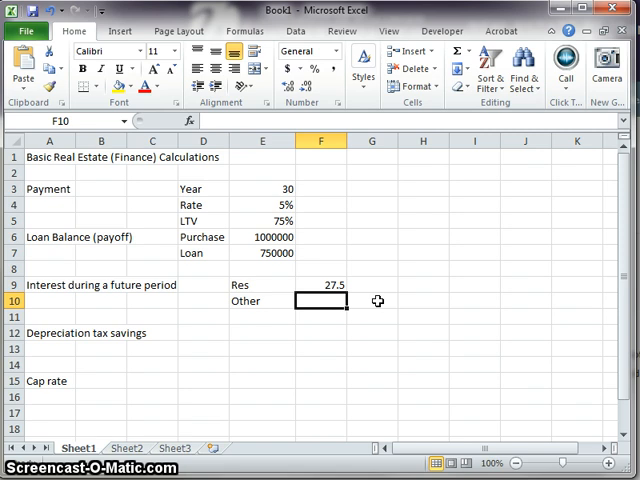
pyautogui.write('39')
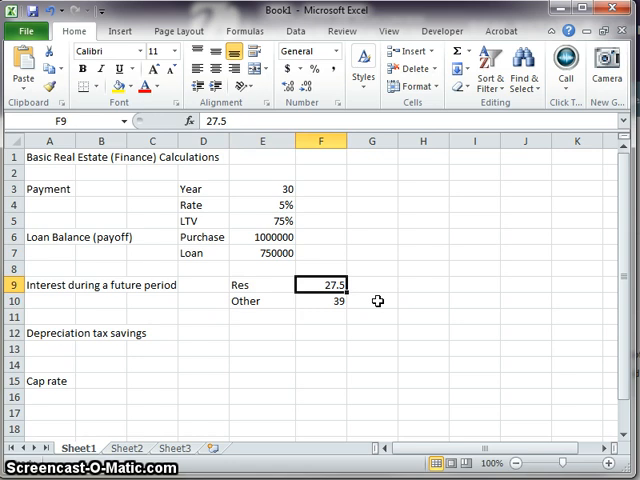
pyautogui.click(321, 332)
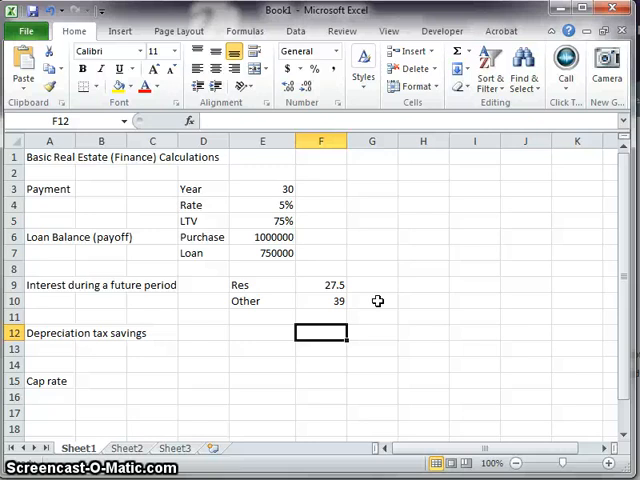
pyautogui.click(262, 332)
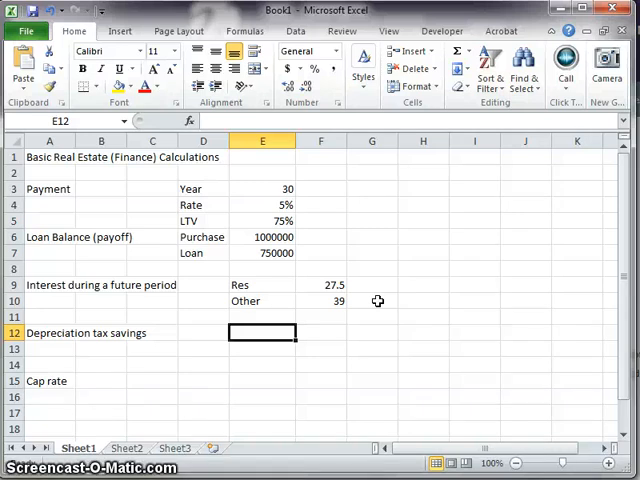
pyautogui.click(262, 301)
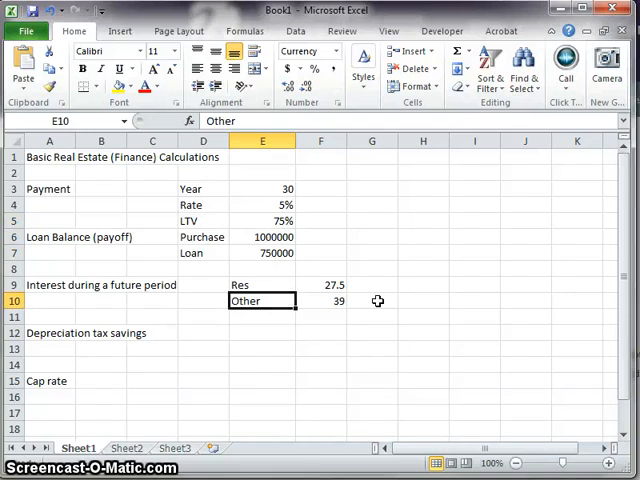
pyautogui.click(262, 332)
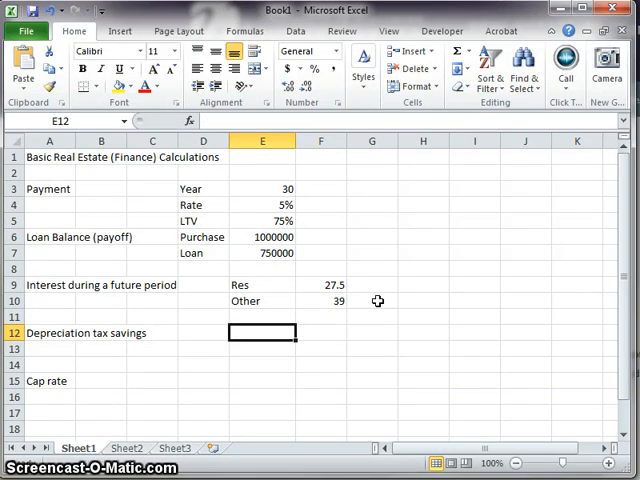
# Step: Add a Land label with a 10% land share
pyautogui.write('Land')
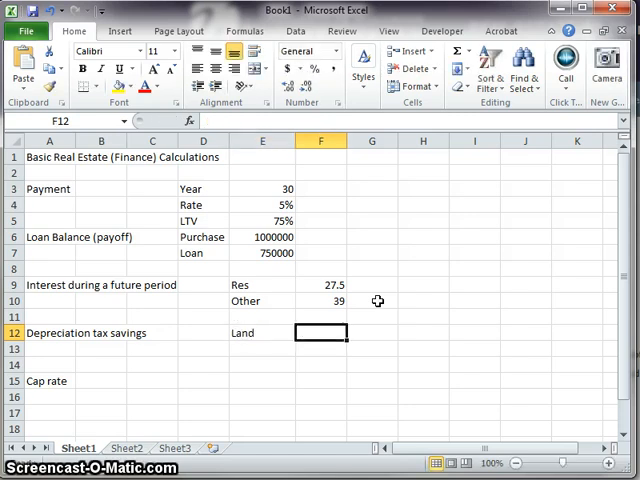
pyautogui.write('10%')
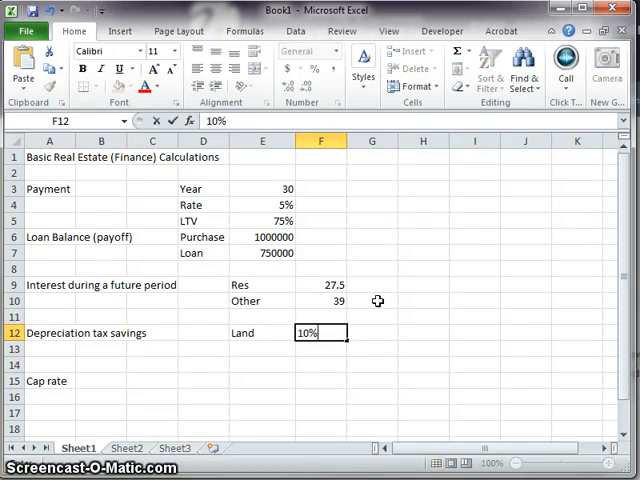
pyautogui.press('Return')
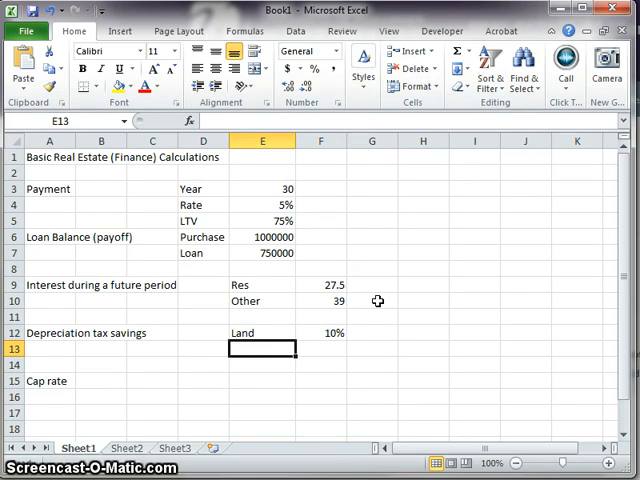
# Step: Add Dep Base in F13 as purchase price times (1 minus land), giving 900000
pyautogui.write('D')
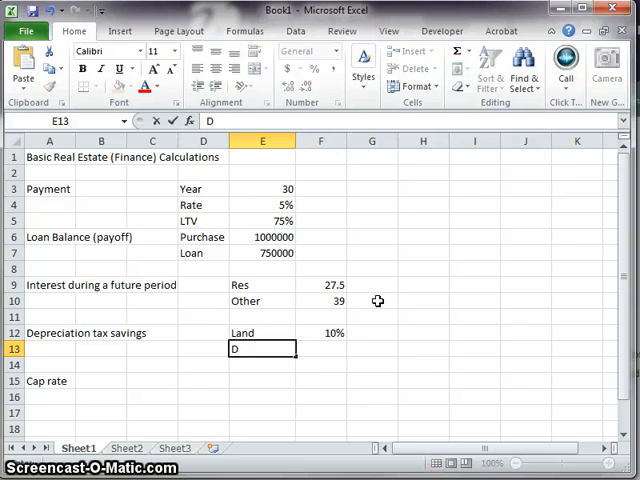
pyautogui.write('Dep Base')
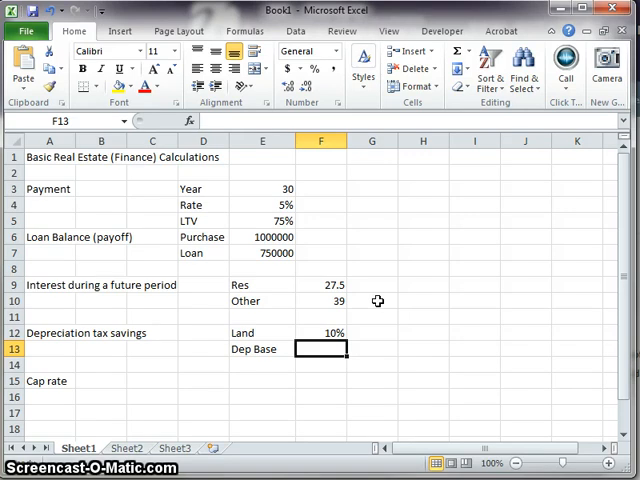
pyautogui.write('=E6')
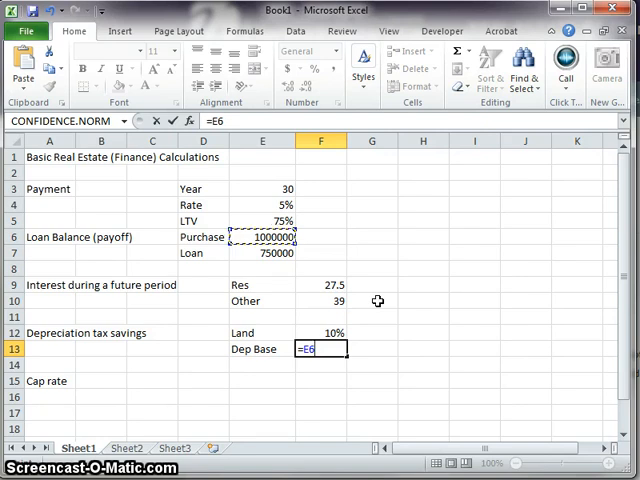
pyautogui.write('*(1')
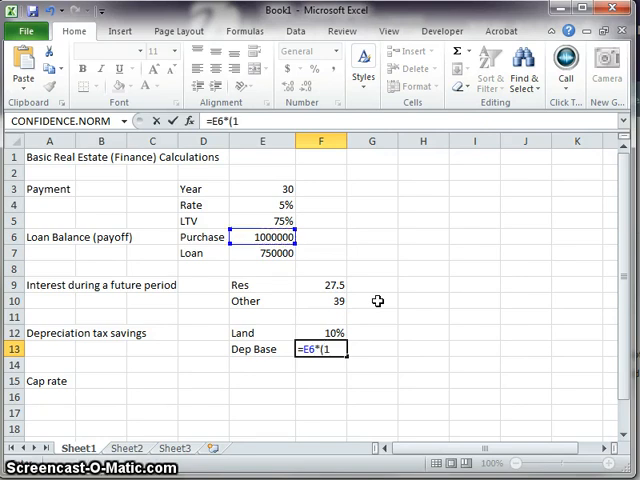
pyautogui.write('-')
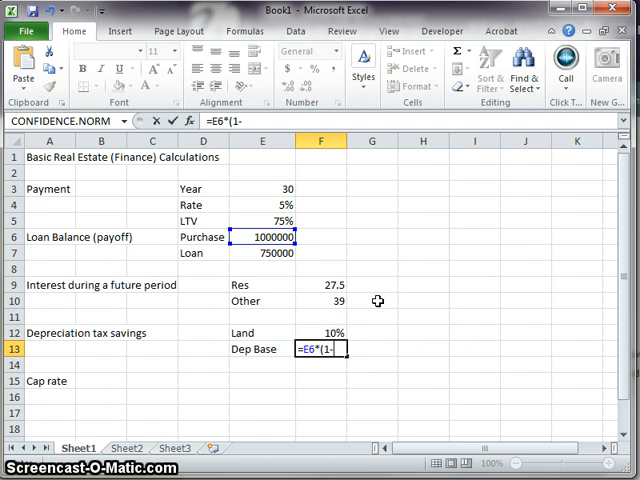
pyautogui.press('Return')
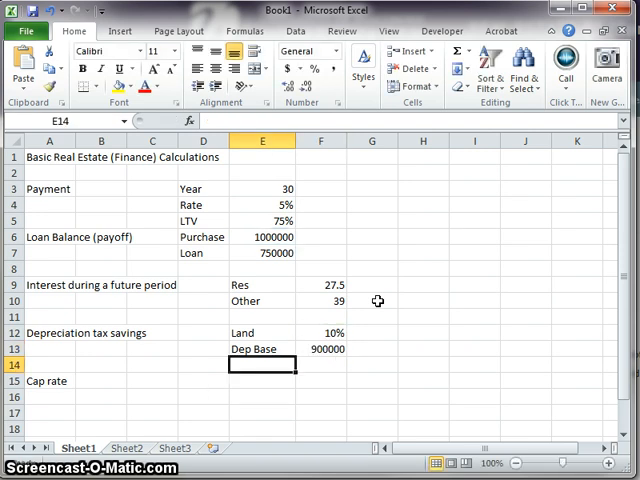
pyautogui.click(321, 364)
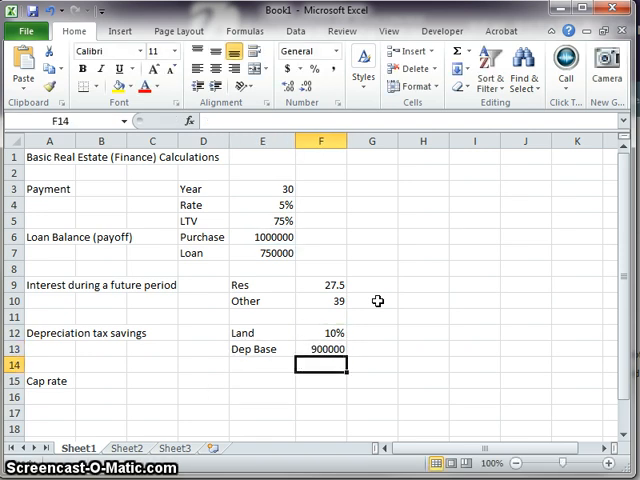
pyautogui.click(262, 364)
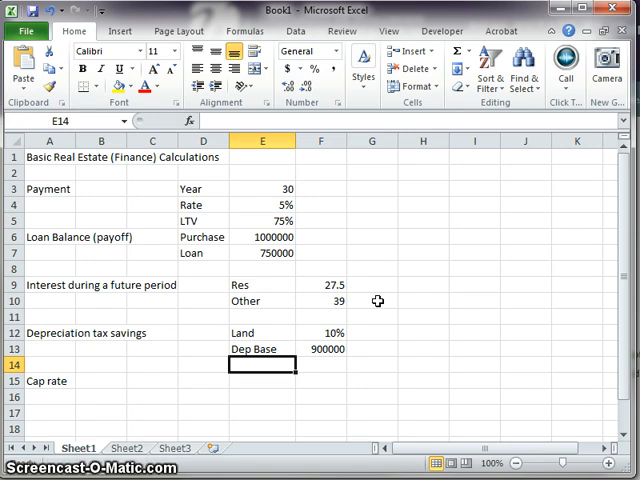
# Step: Add the residential Annual Dep row, 900000 over 27.5 years, giving 32727.27
pyautogui.write('=')
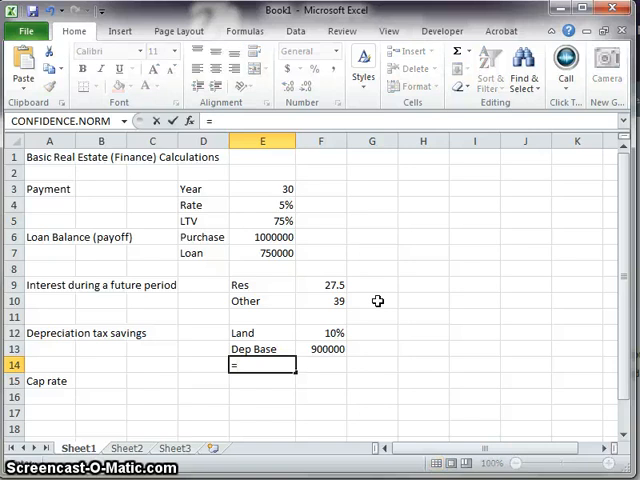
pyautogui.press('Escape')
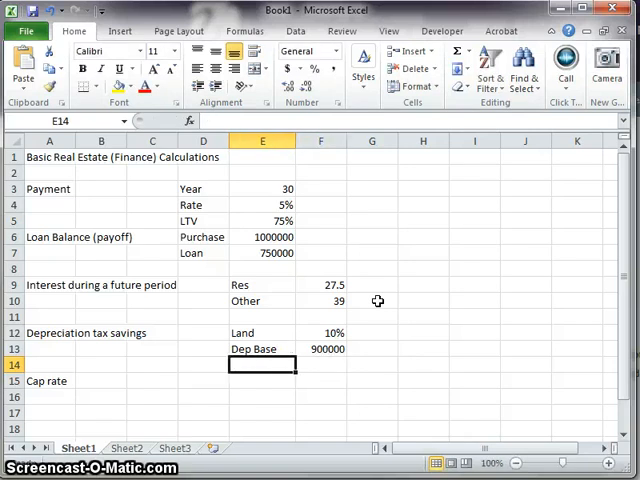
pyautogui.write('Annual Dep')
pyautogui.click(321, 365)
pyautogui.write('=F13')
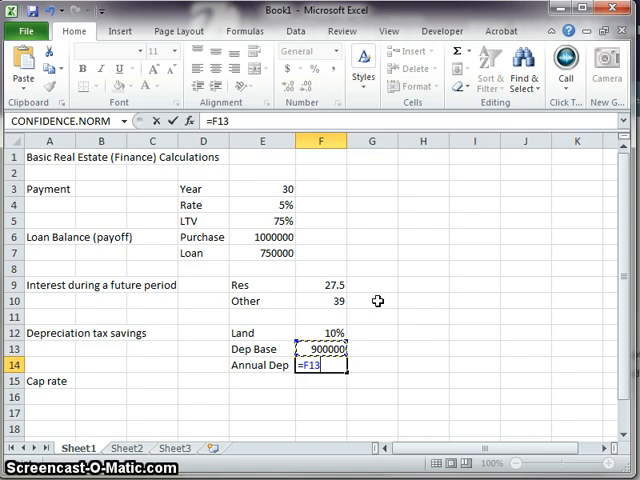
pyautogui.write('/F10')
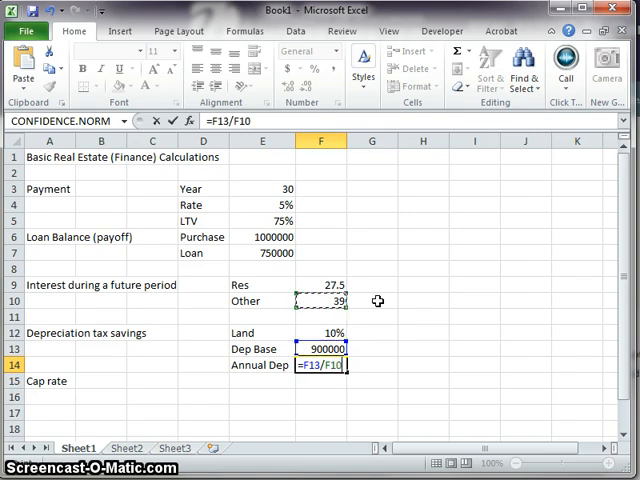
pyautogui.press('Return')
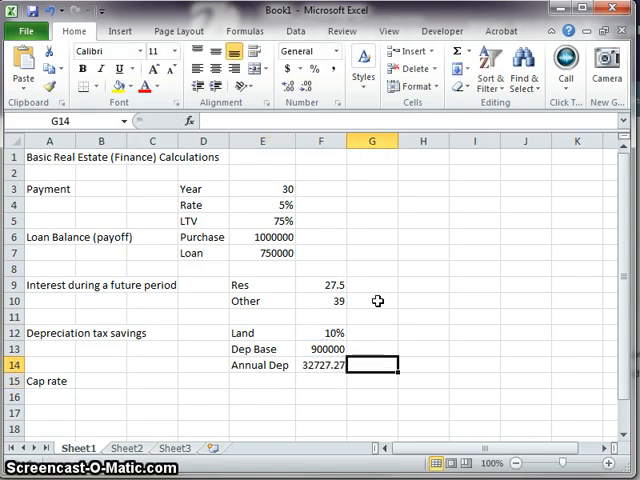
pyautogui.write('(res')
pyautogui.click(262, 381)
pyautogui.write('A')
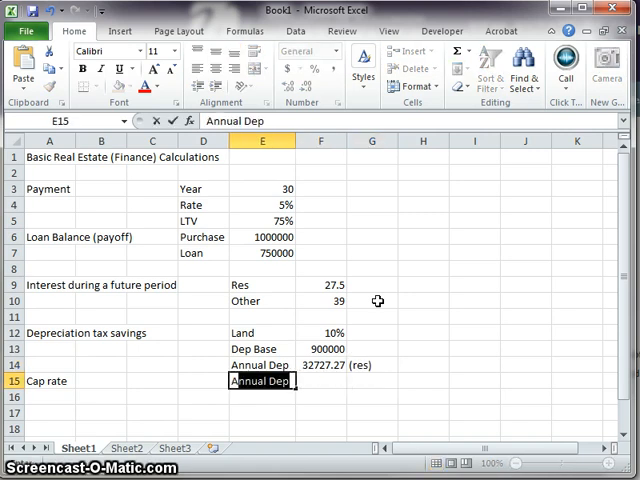
pyautogui.press('Return')
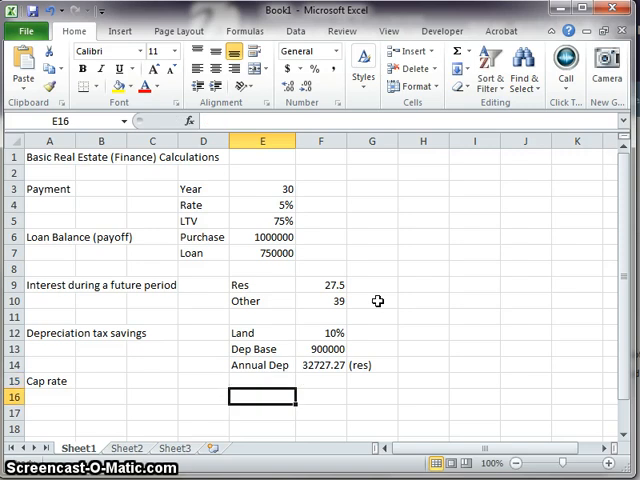
# Step: Add the office Annual dep row =F13/F10, giving 23076.92
pyautogui.write('Annual dep')
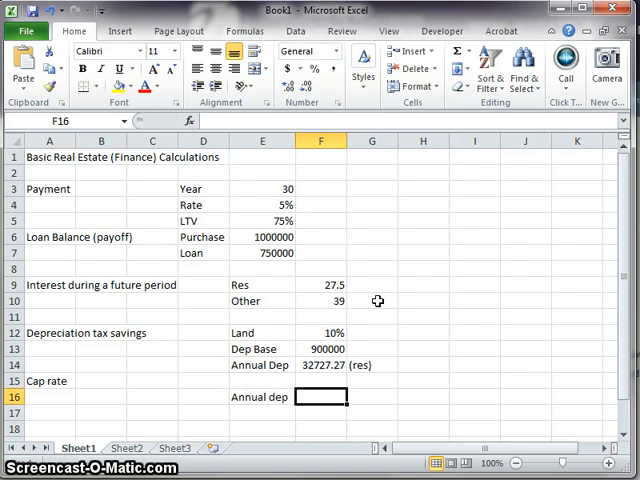
pyautogui.write('=')
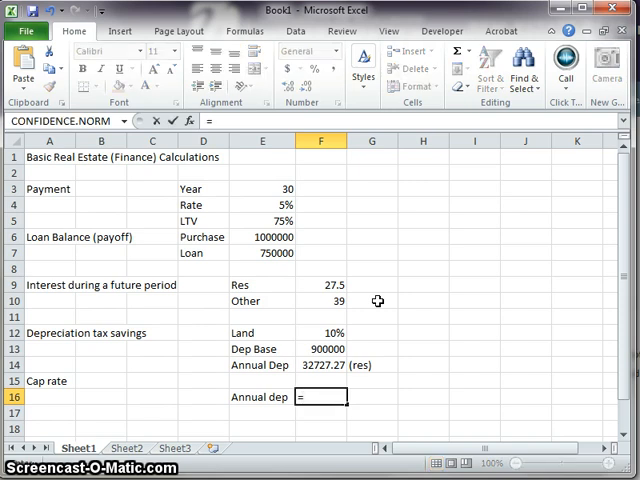
pyautogui.write('F13/')
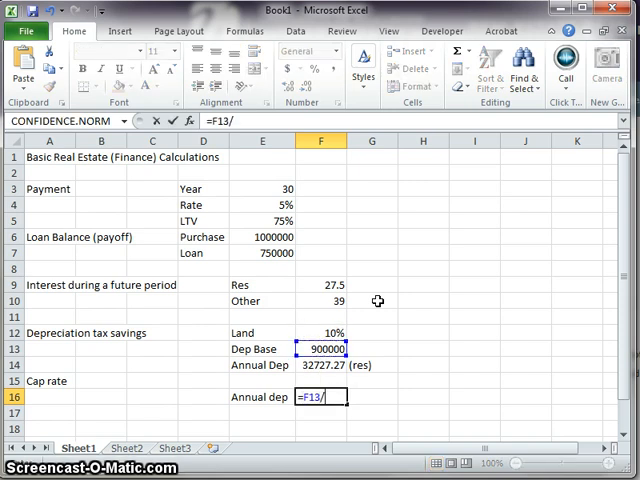
pyautogui.press('Return')
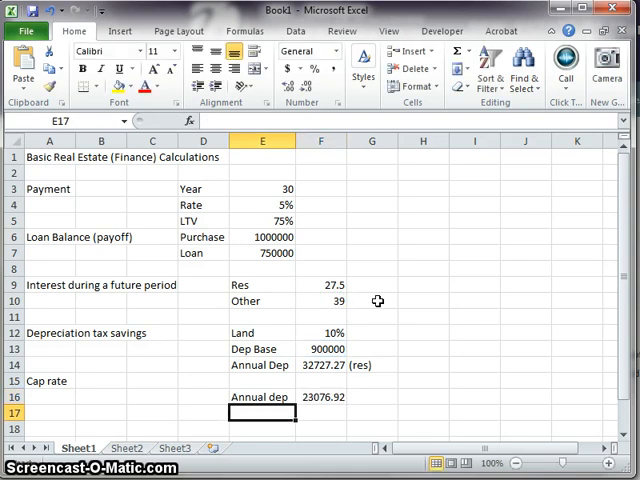
pyautogui.click(321, 397)
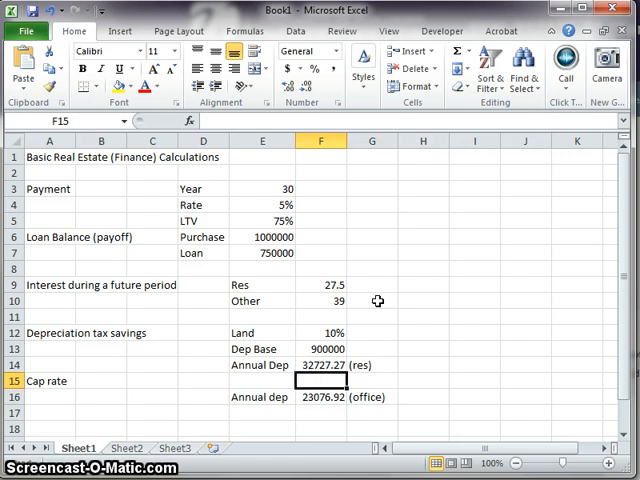
# Step: Add a Tax Rate row set to 25%
pyautogui.click(262, 317)
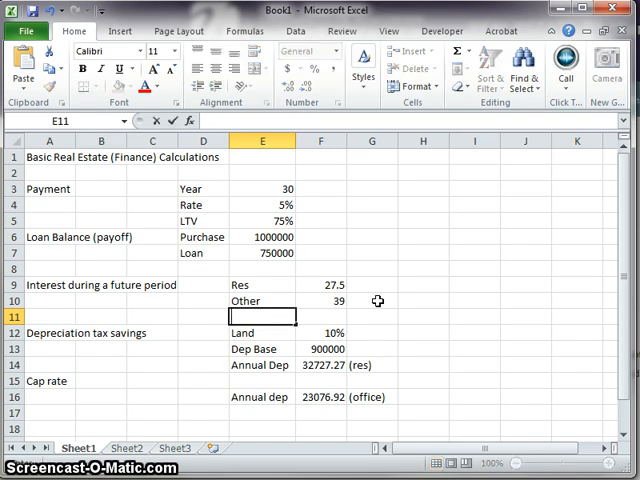
pyautogui.write('Tax Ratre')
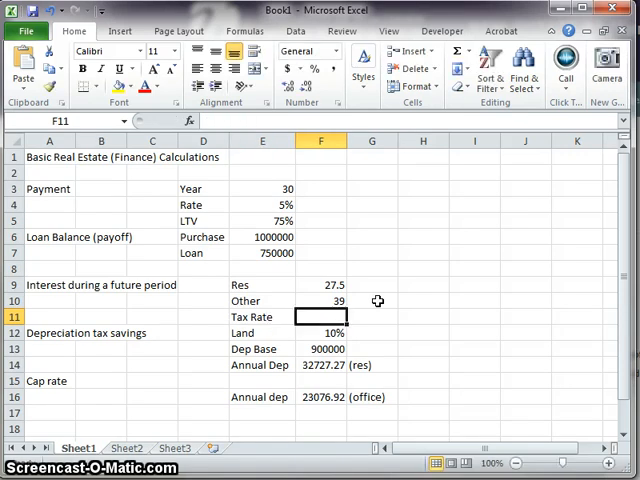
pyautogui.write('25%')
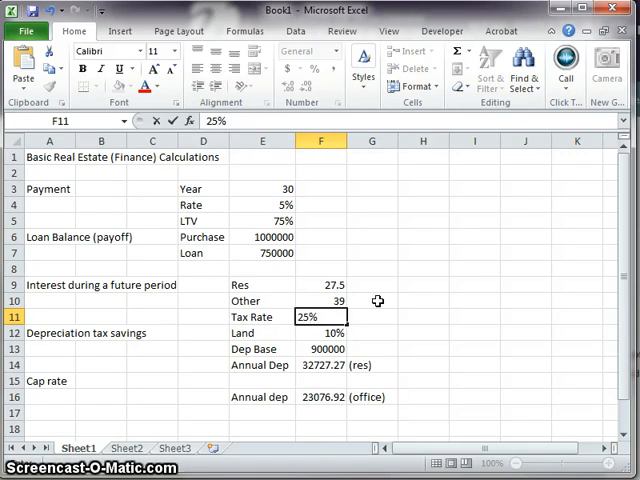
# Step: Add Tax Sav rows multiplying annual depreciation by the tax rate: 8181.818 and 5769.231
pyautogui.click(321, 364)
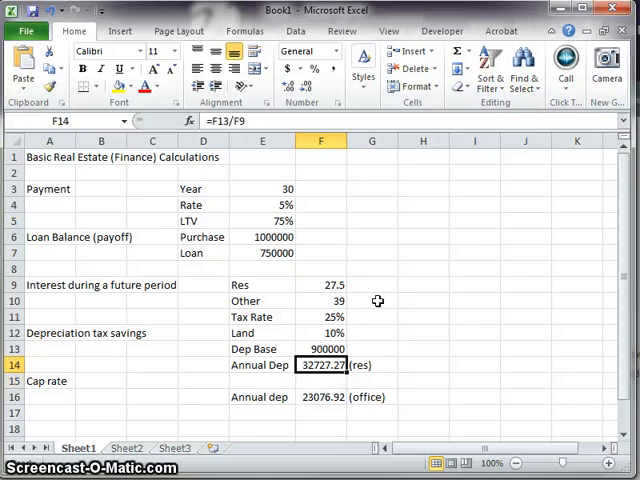
pyautogui.click(321, 380)
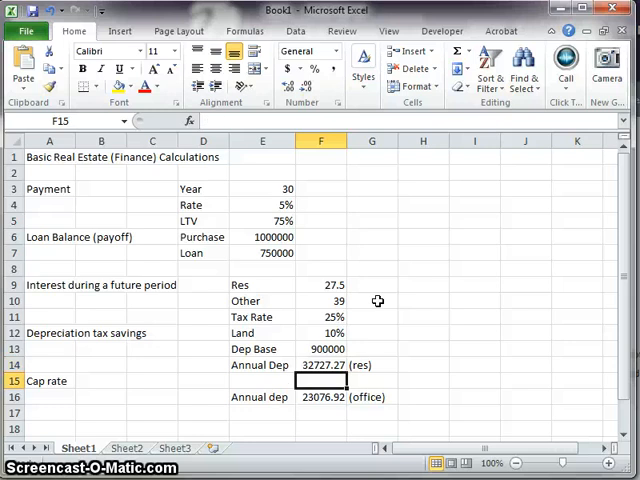
pyautogui.write('Tax Sav')
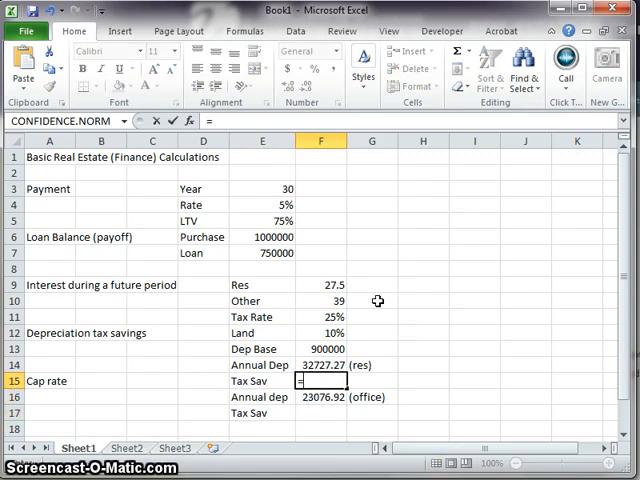
pyautogui.write('=F14*')
pyautogui.click(321, 413)
pyautogui.write('=F16')
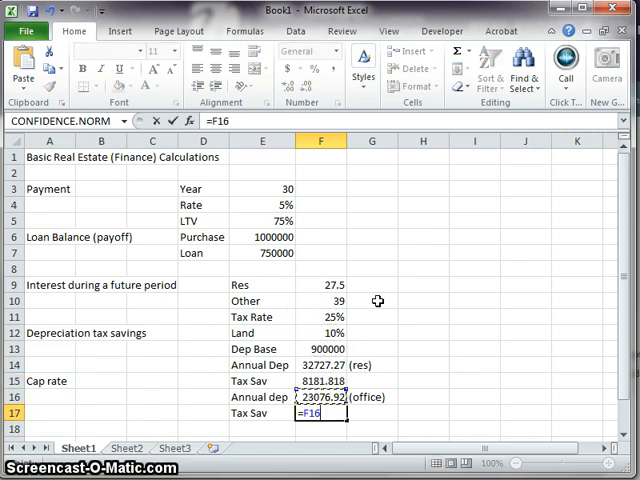
pyautogui.write('*F14')
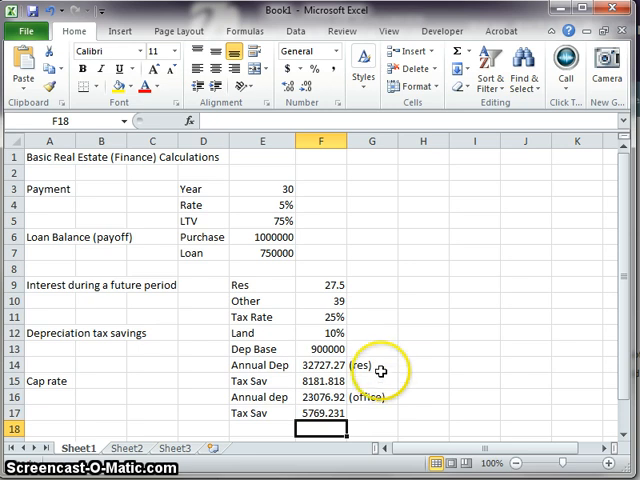
pyautogui.click(321, 381)
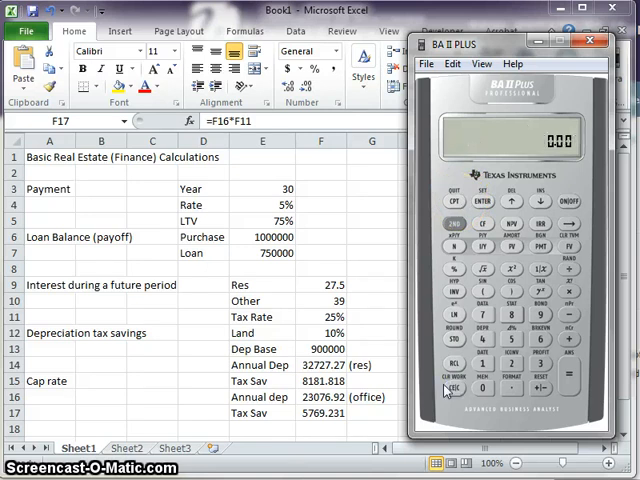
pyautogui.moveTo(491, 300)
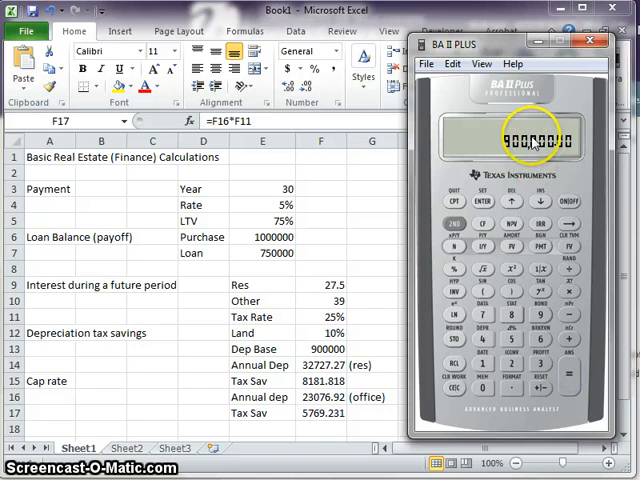
pyautogui.moveTo(570, 268)
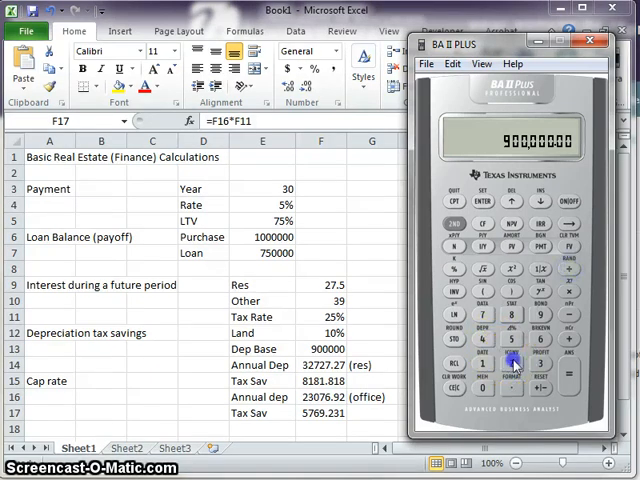
# Step: Compute 900000 ÷ 27.5 × 0.25 on the BA II Plus, getting 8,181.82
pyautogui.click(509, 340)
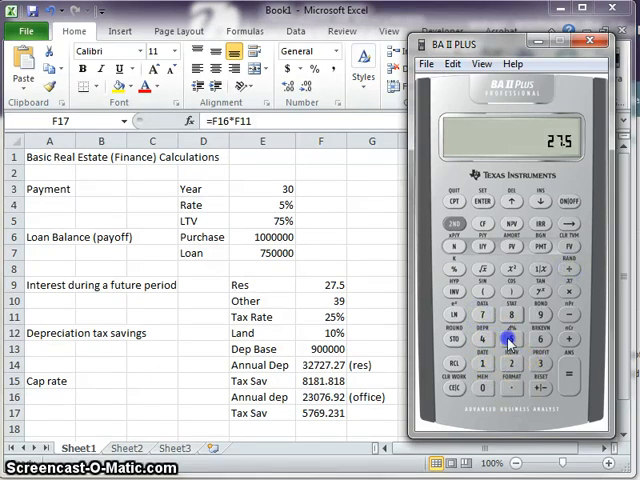
pyautogui.click(507, 340)
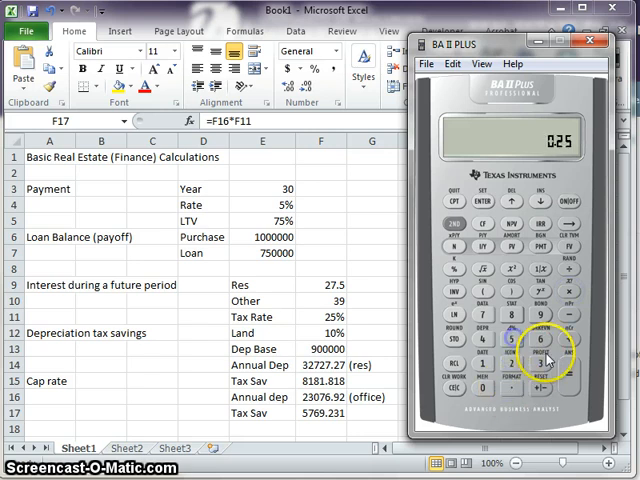
pyautogui.click(536, 338)
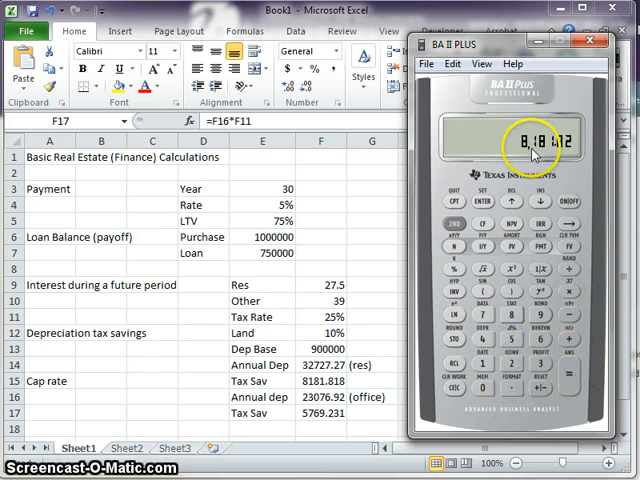